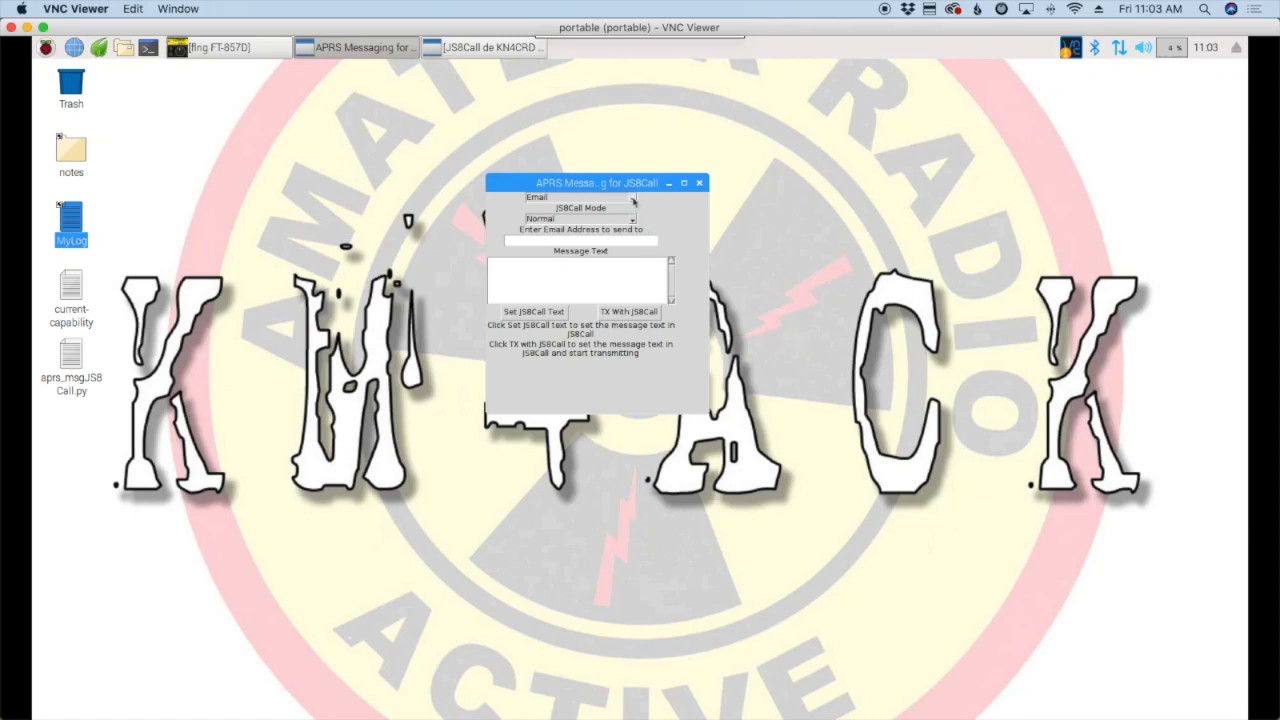
Step: Switch the message type from Email to APRS so the form asks for a callsign with SSID
click(580, 197)
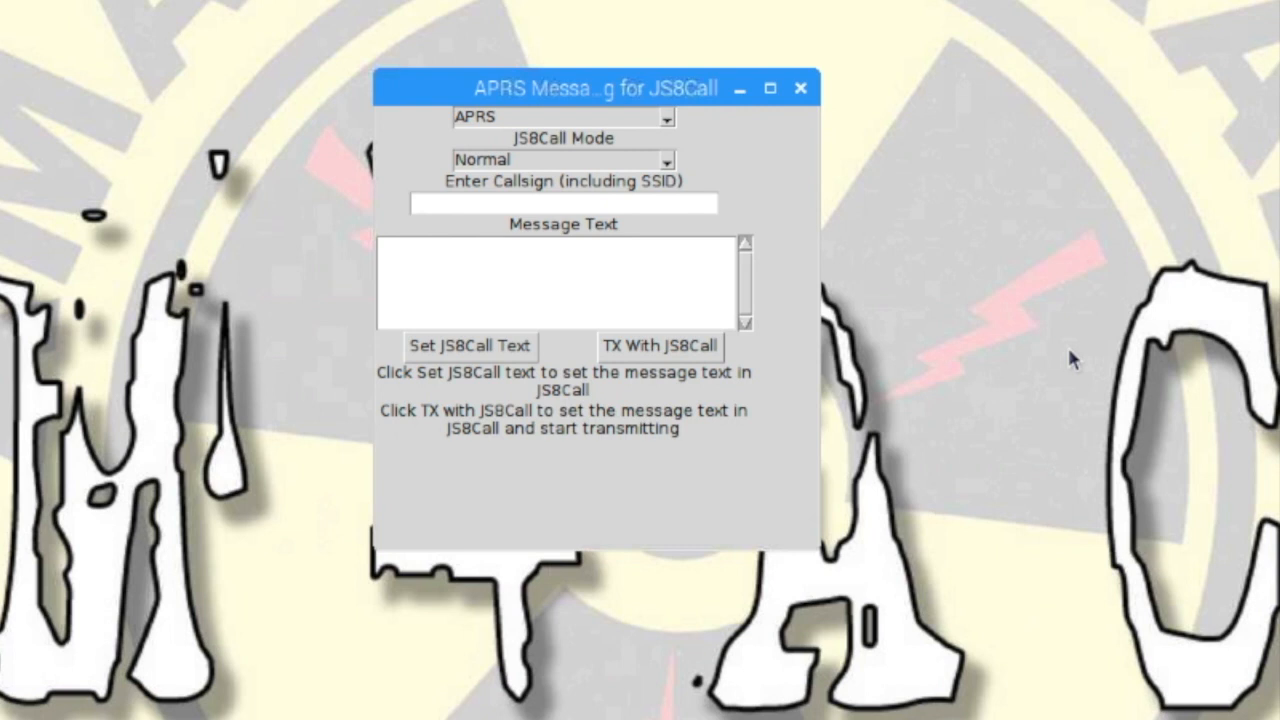
click(560, 203)
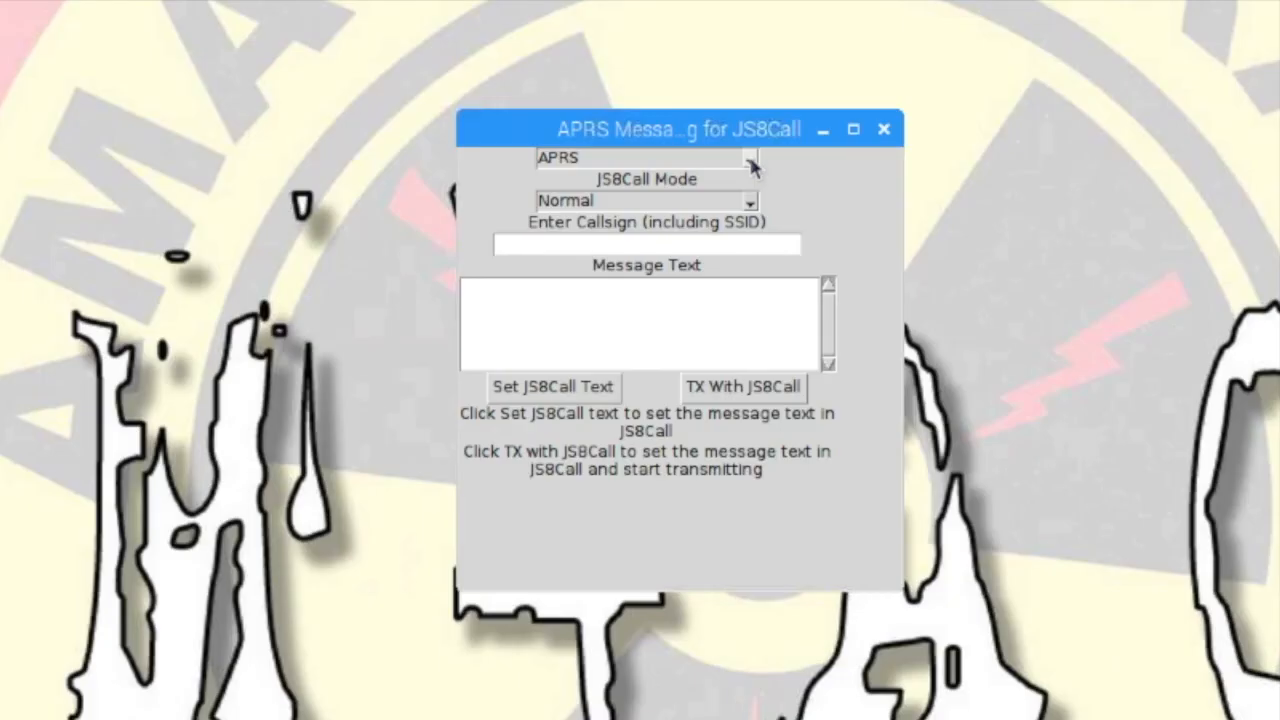
Step: Keep APRS as the type, enter callsign km4ack-2 and message text 'test'
click(647, 244)
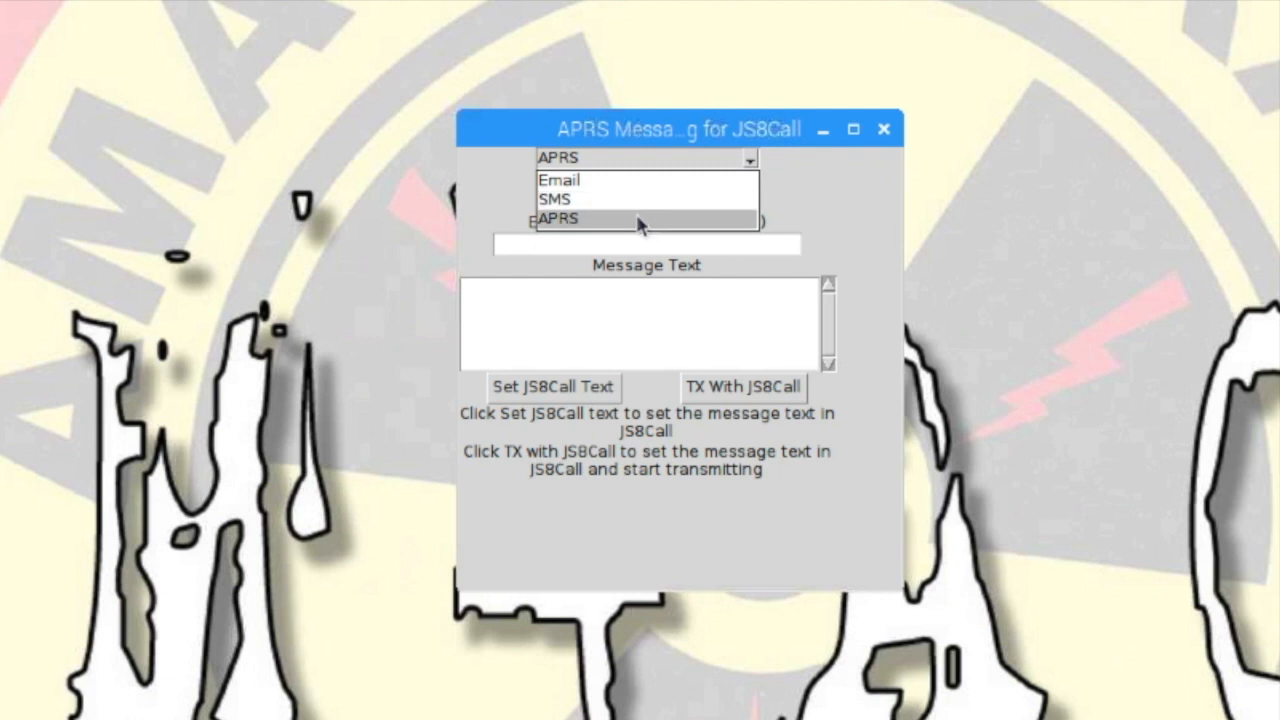
click(558, 218)
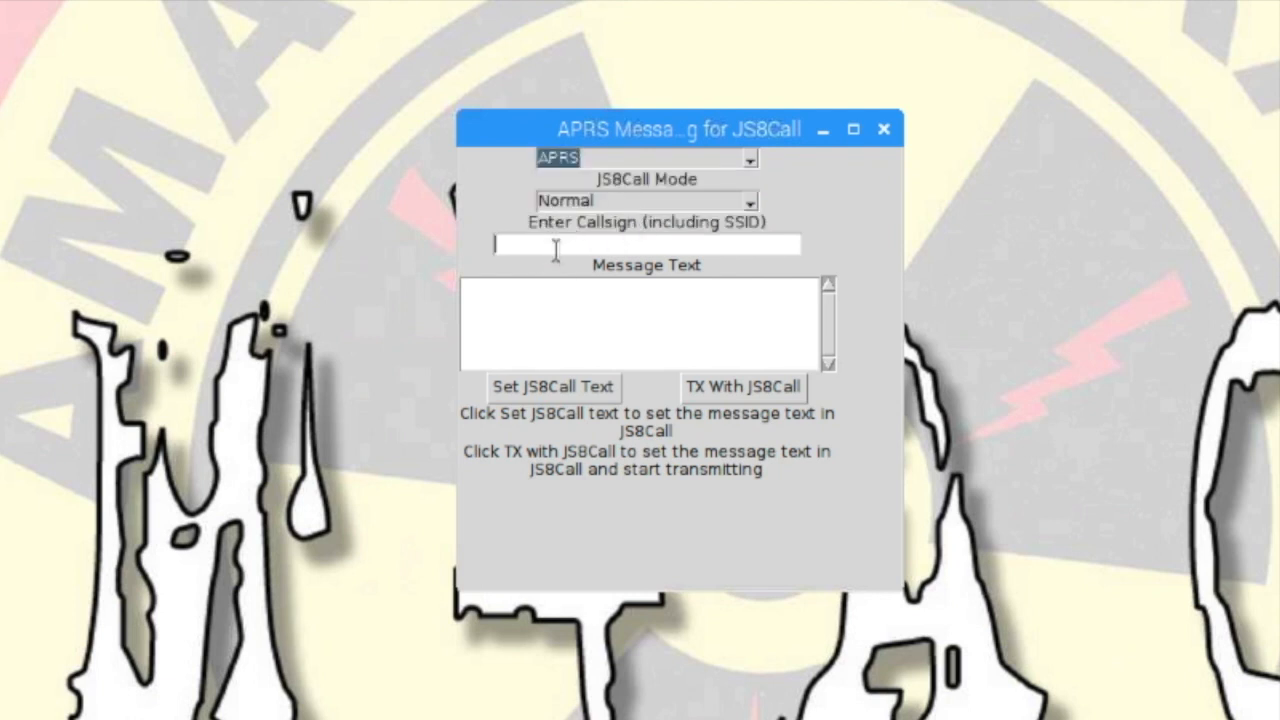
text(km4ack)
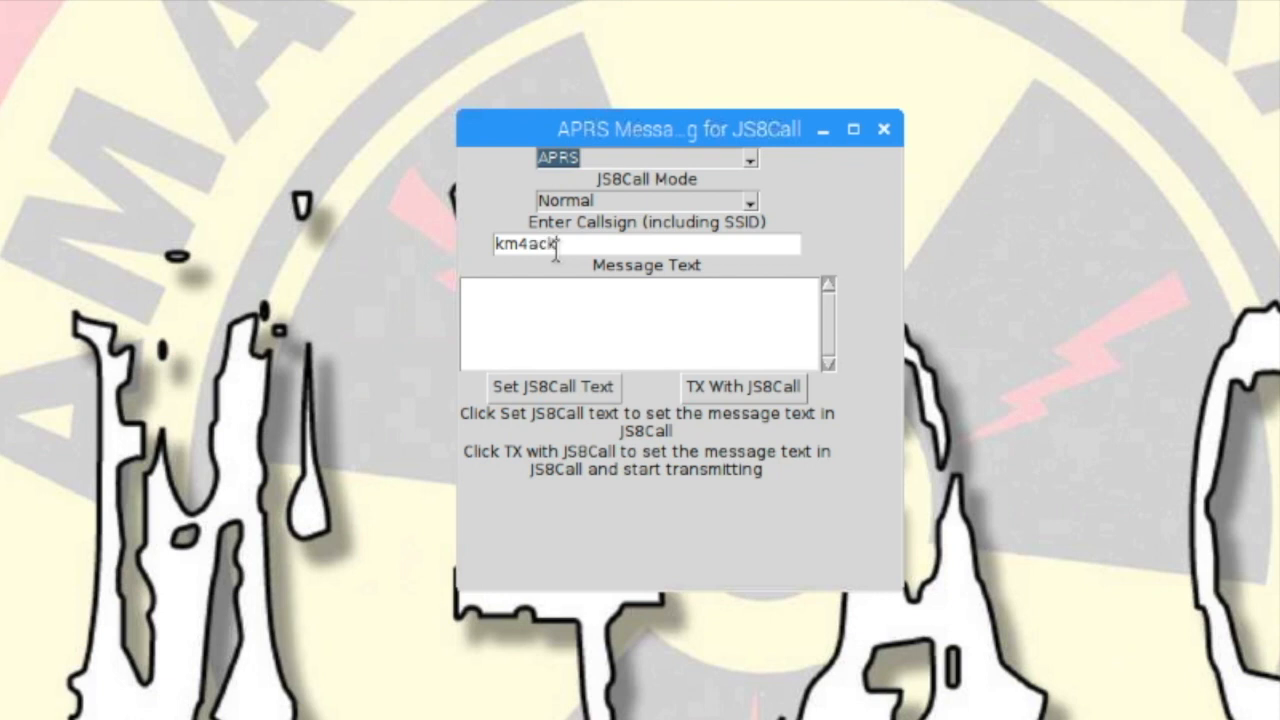
text(-2)
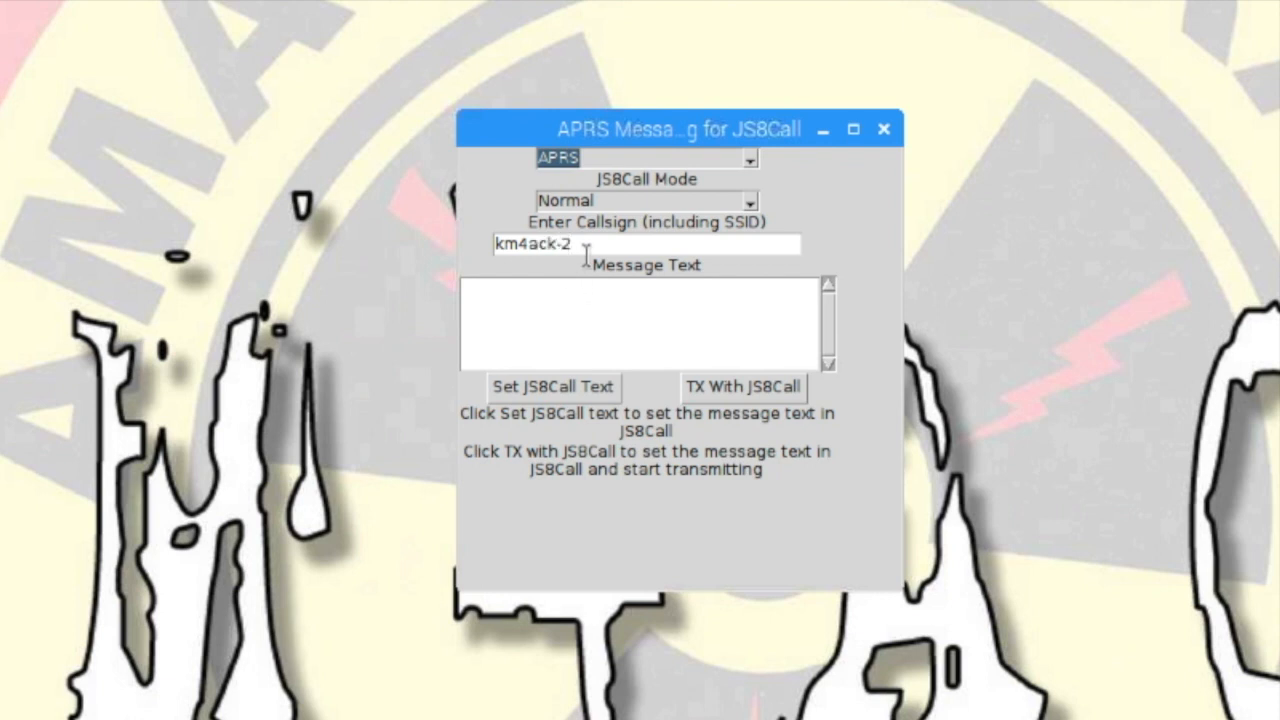
click(545, 290)
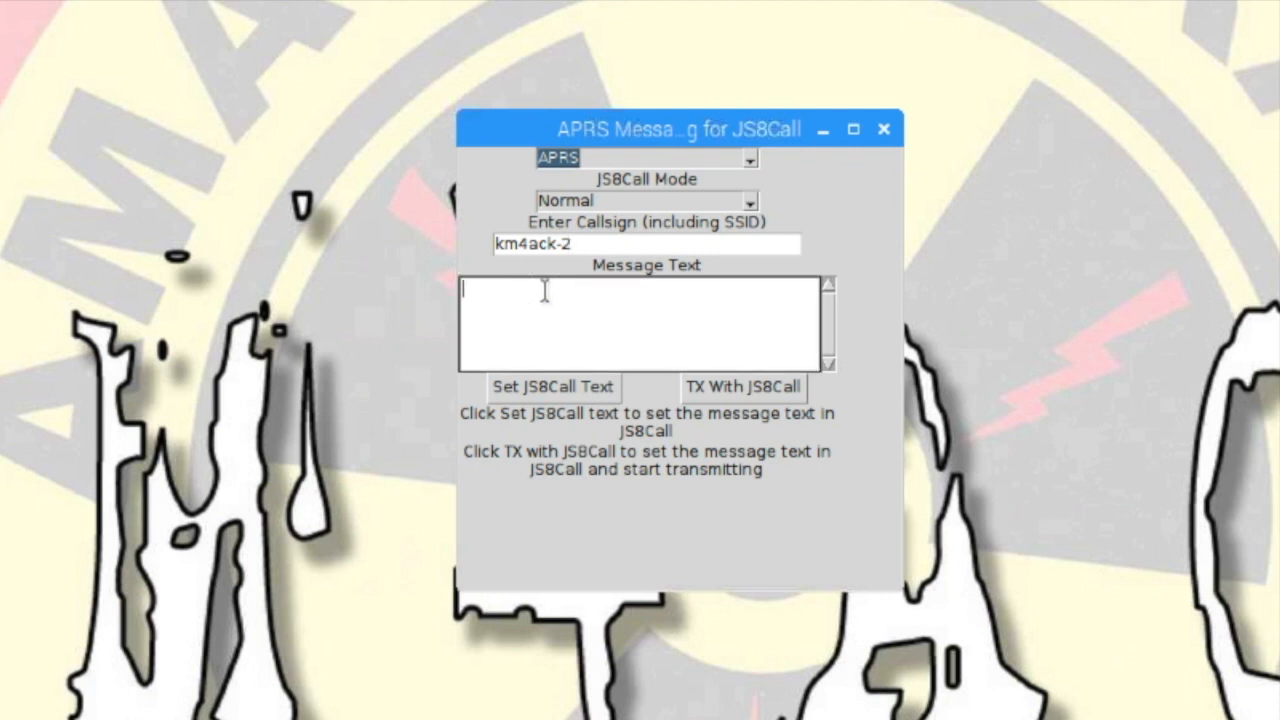
text(test)
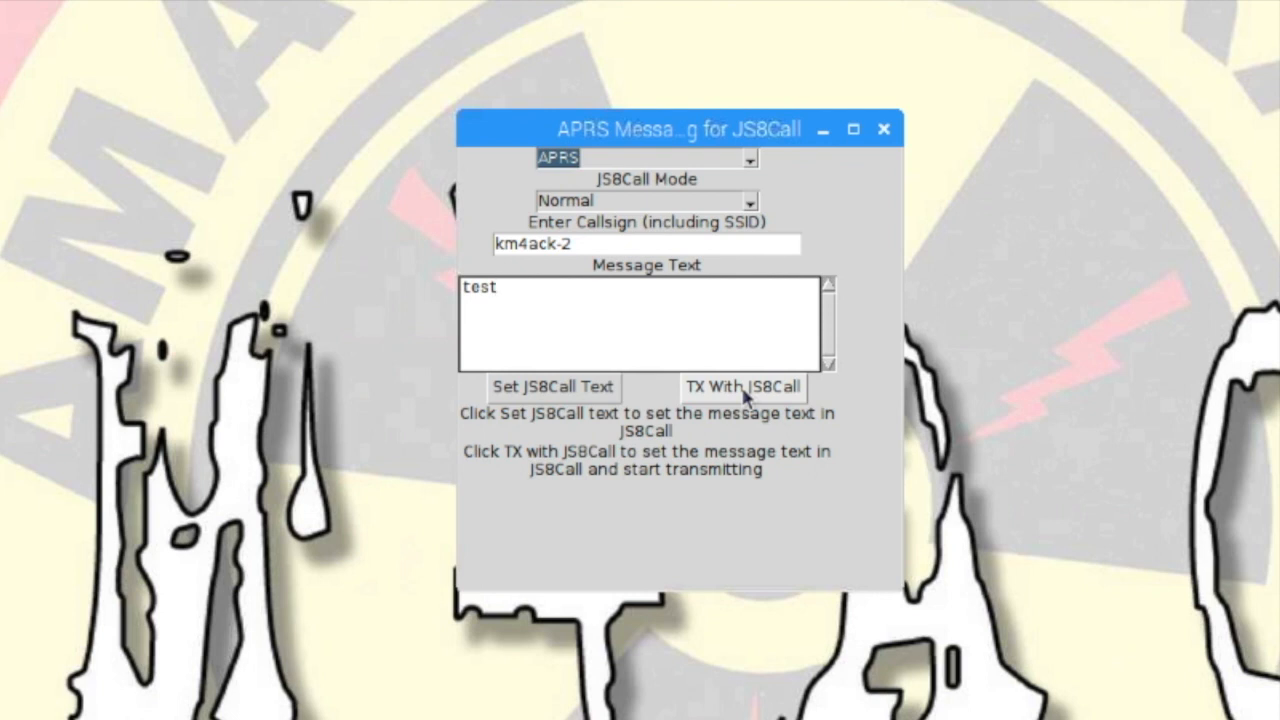
mouse_move(521, 378)
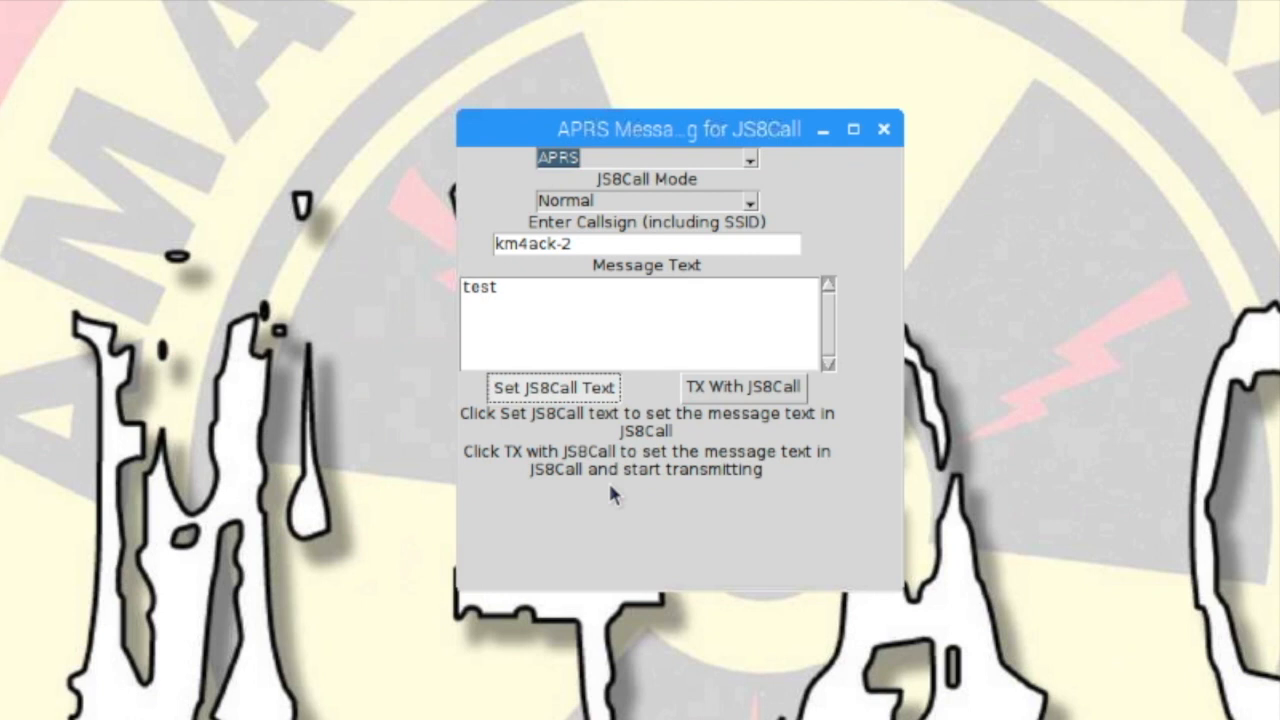
Step: Pass the 'test' message text to JS8Call and dismiss the confirmation notice
click(551, 388)
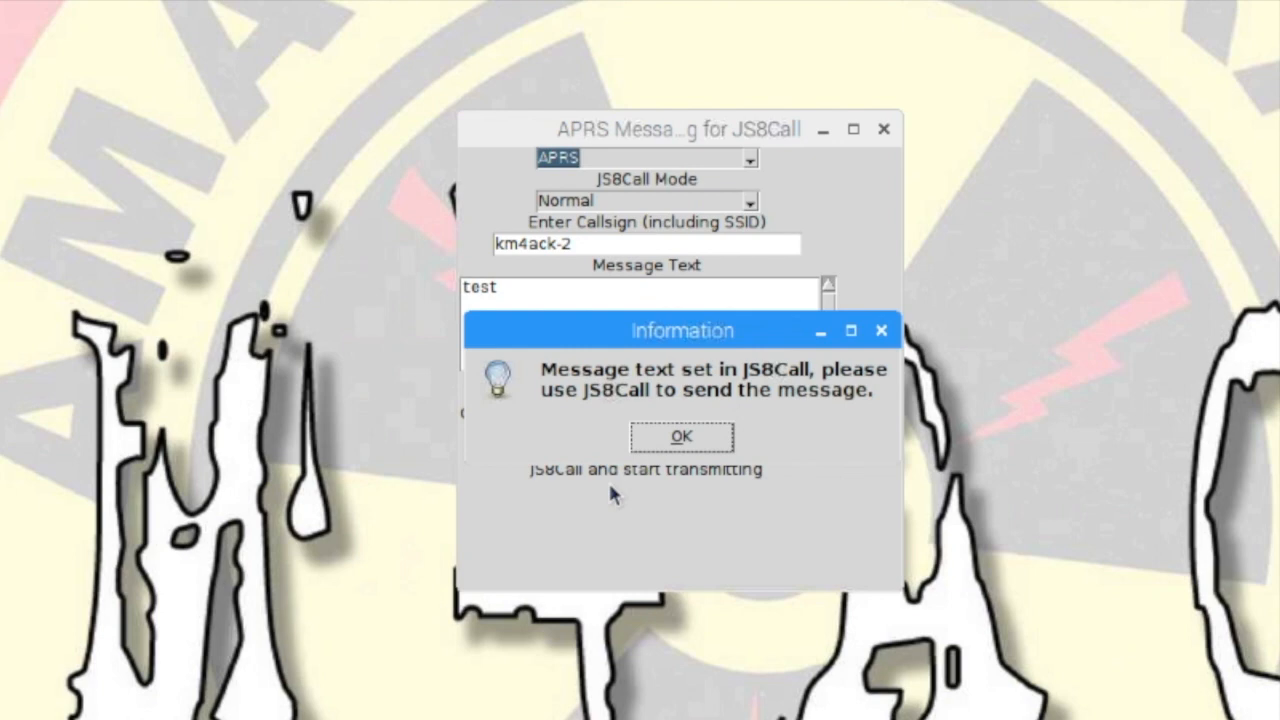
click(681, 437)
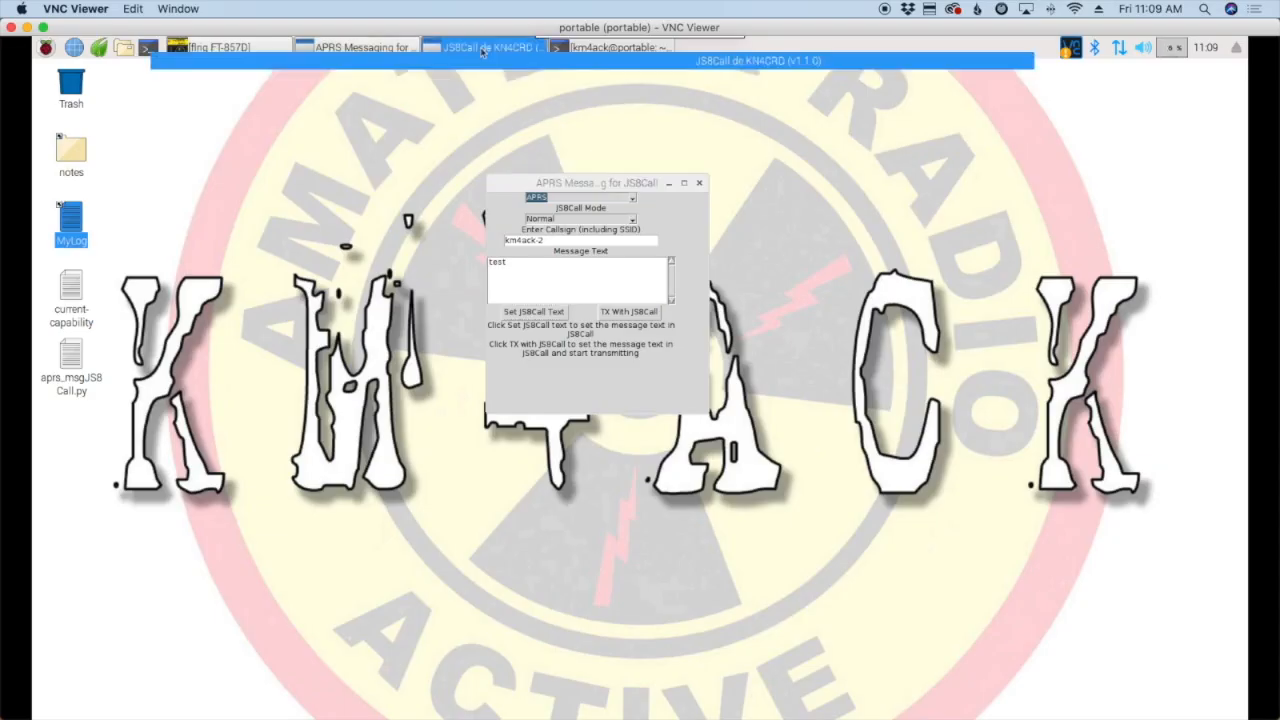
click(485, 47)
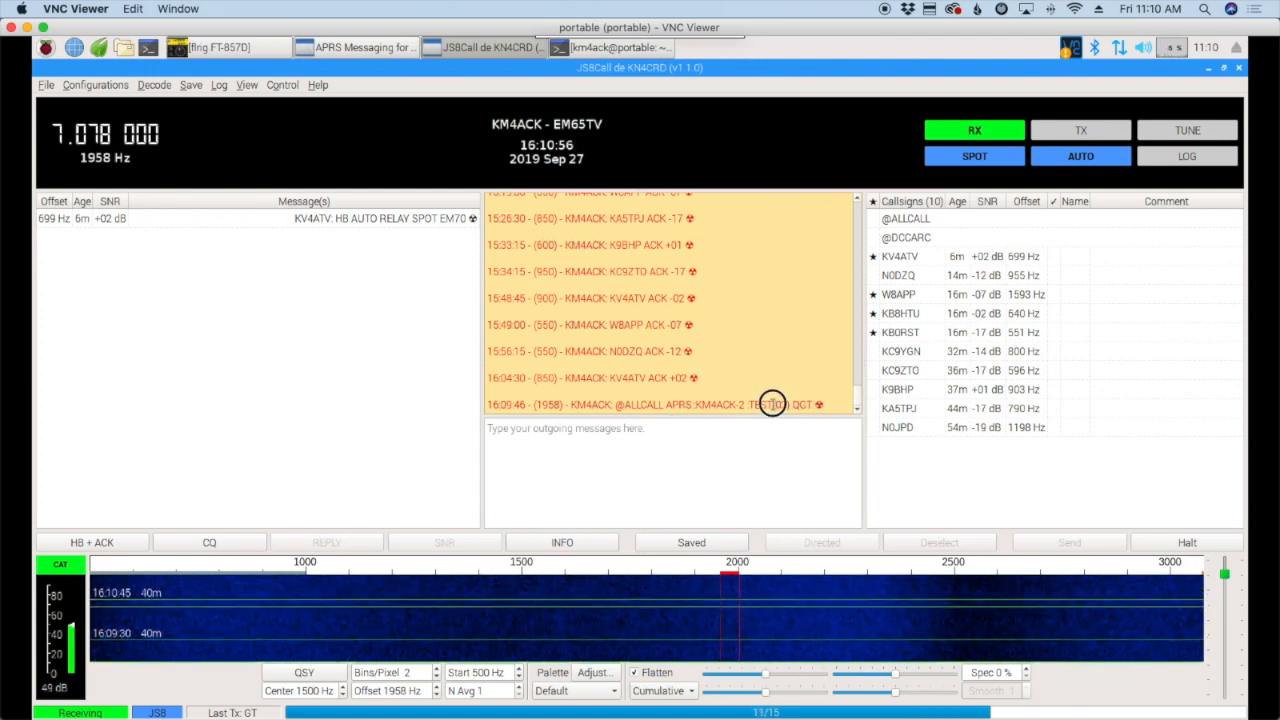
double_click(685, 404)
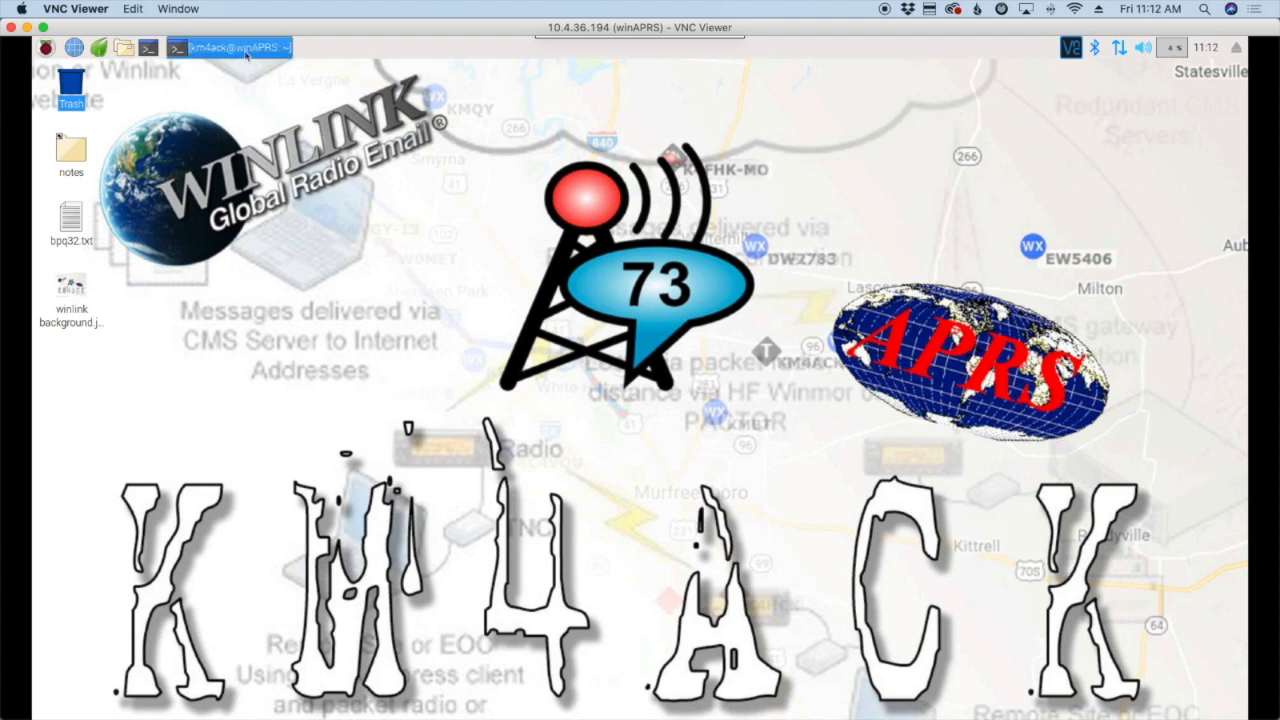
Step: Bring the winAPRS terminal forward and begin typing 'cd Downloads'
click(231, 47)
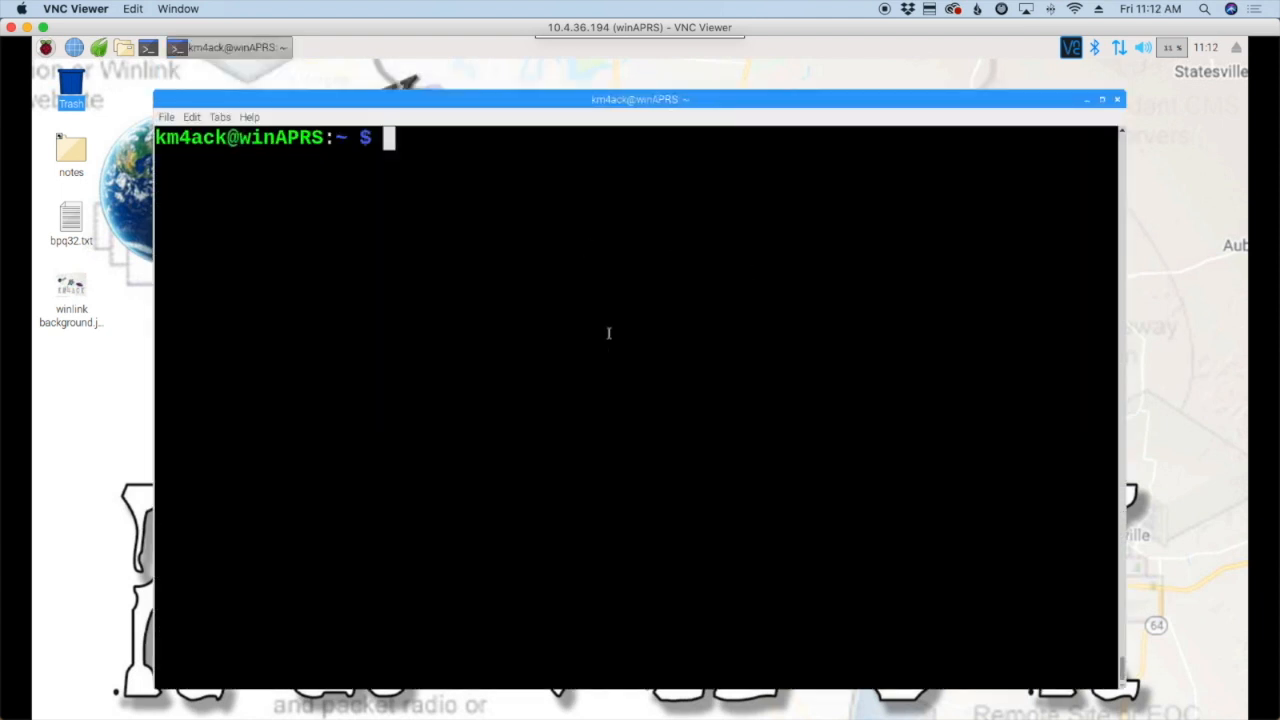
text(cd)
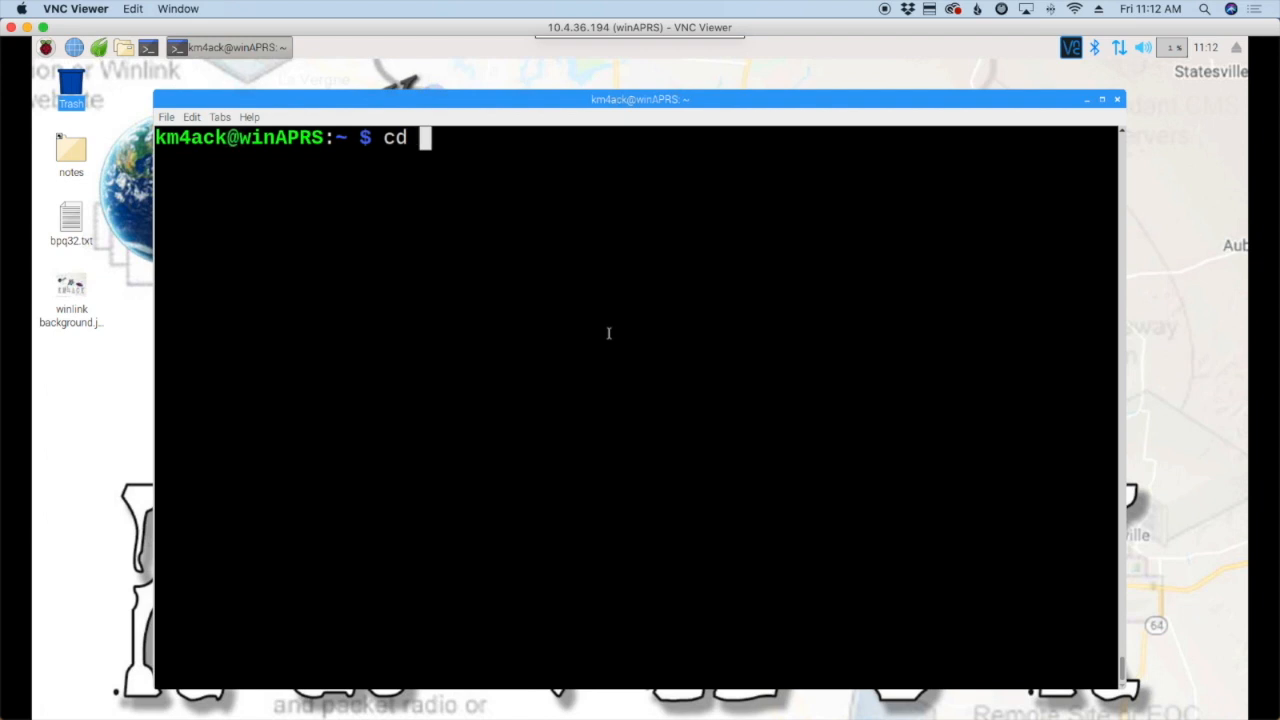
text(Donw)
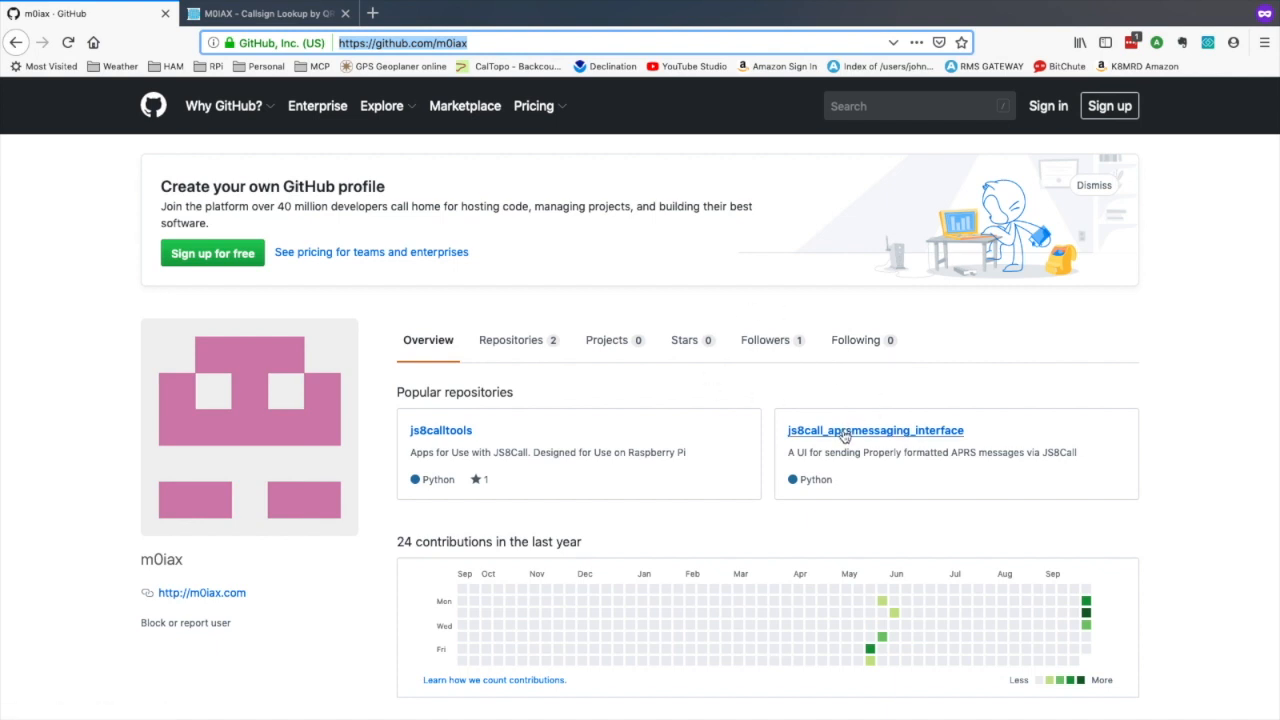
mouse_move(875, 430)
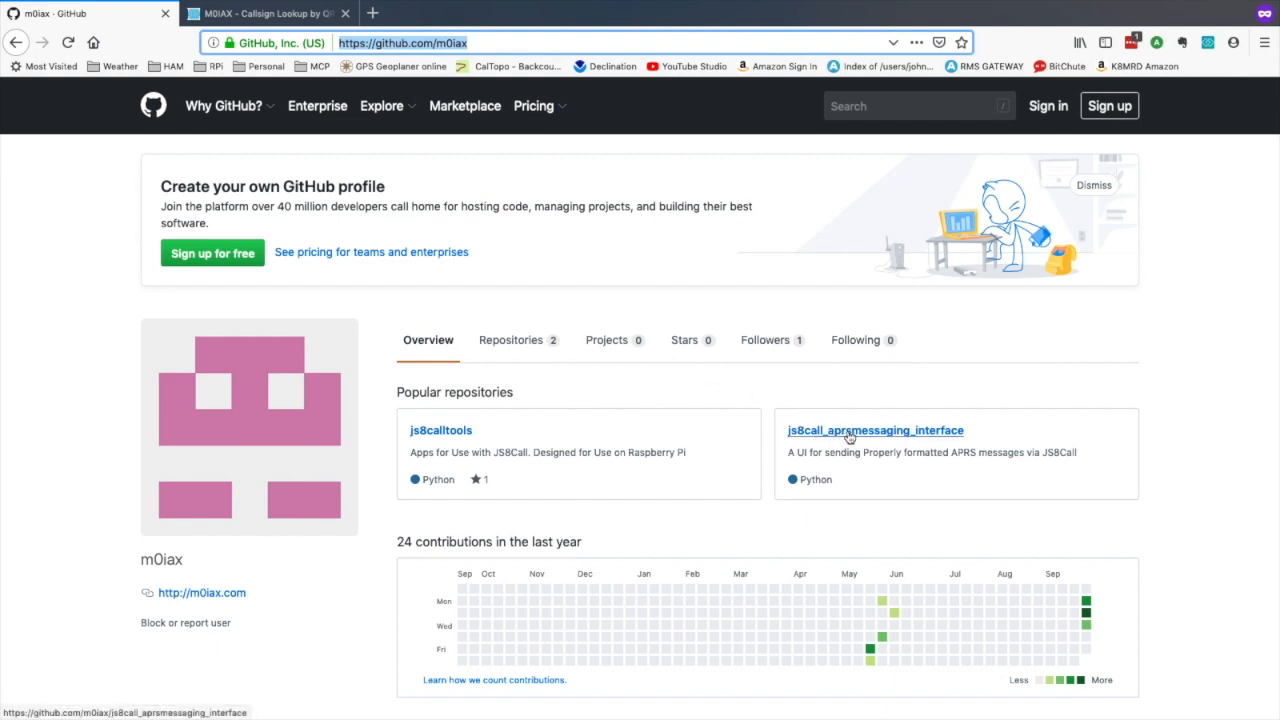
mouse_move(849, 436)
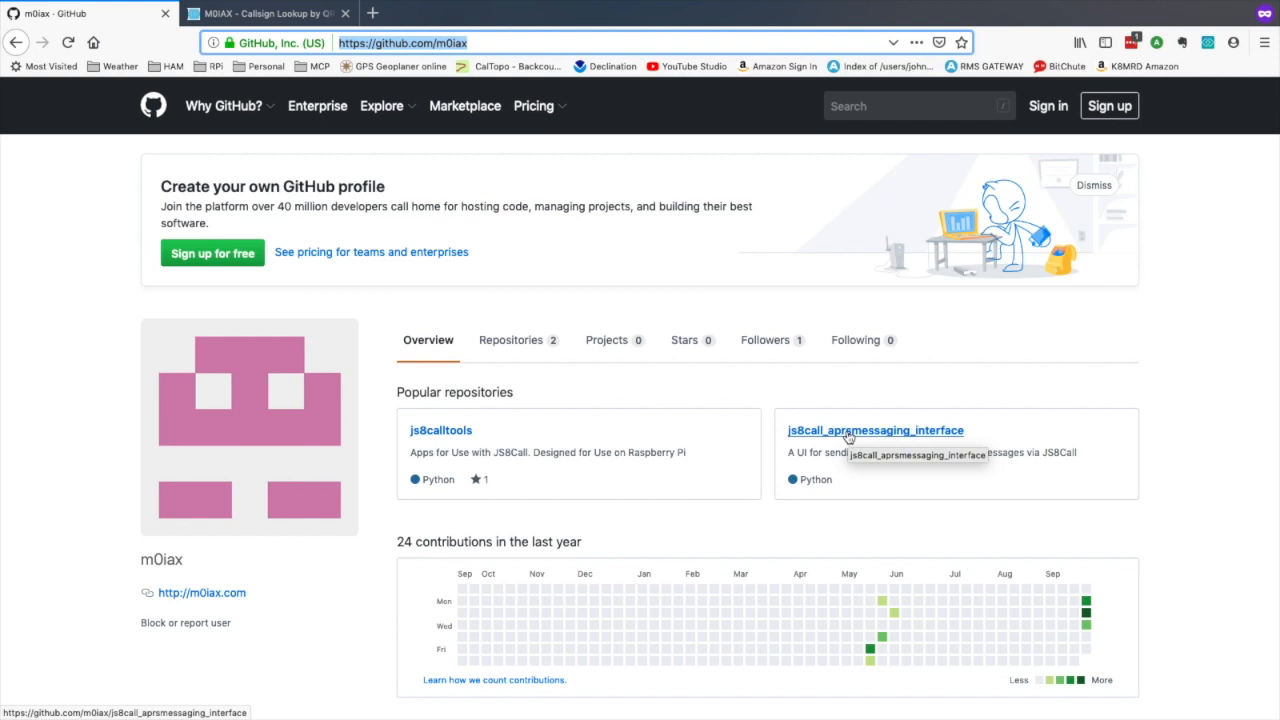
Step: Open aprs_msgJS8Call.py from the js8call_aprsmessaging_interface repository in raw view
click(875, 430)
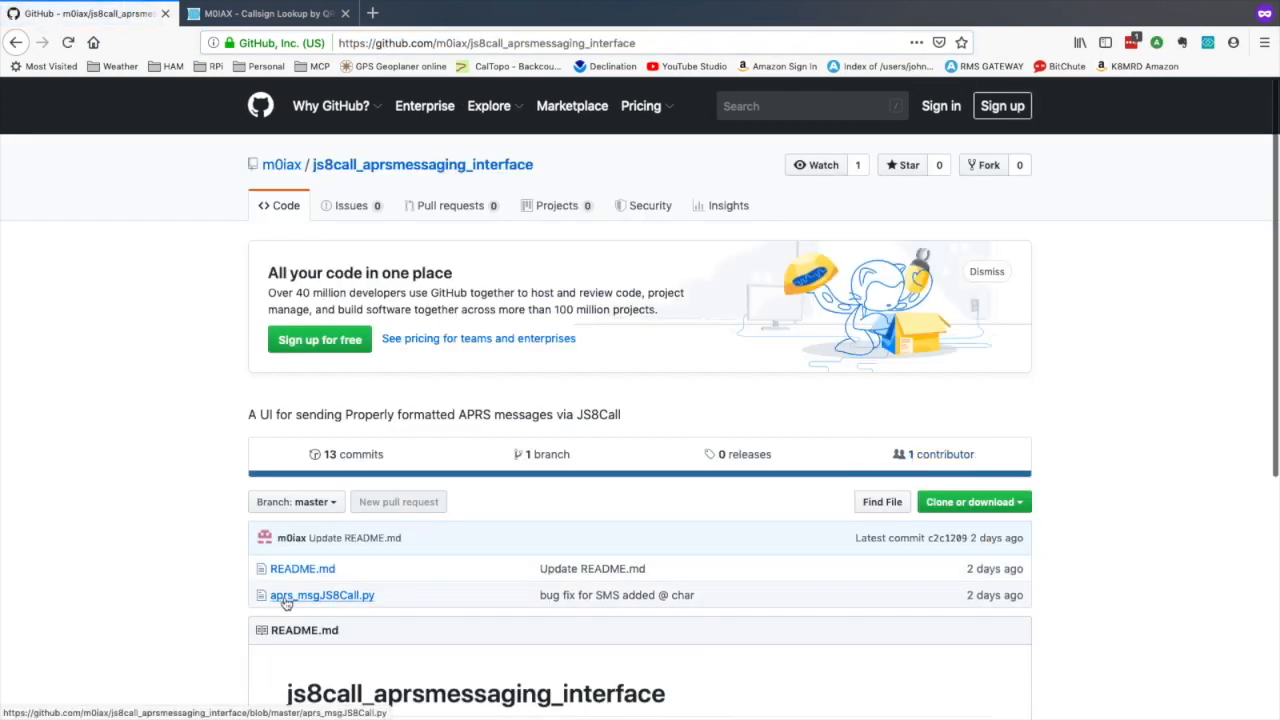
mouse_move(332, 600)
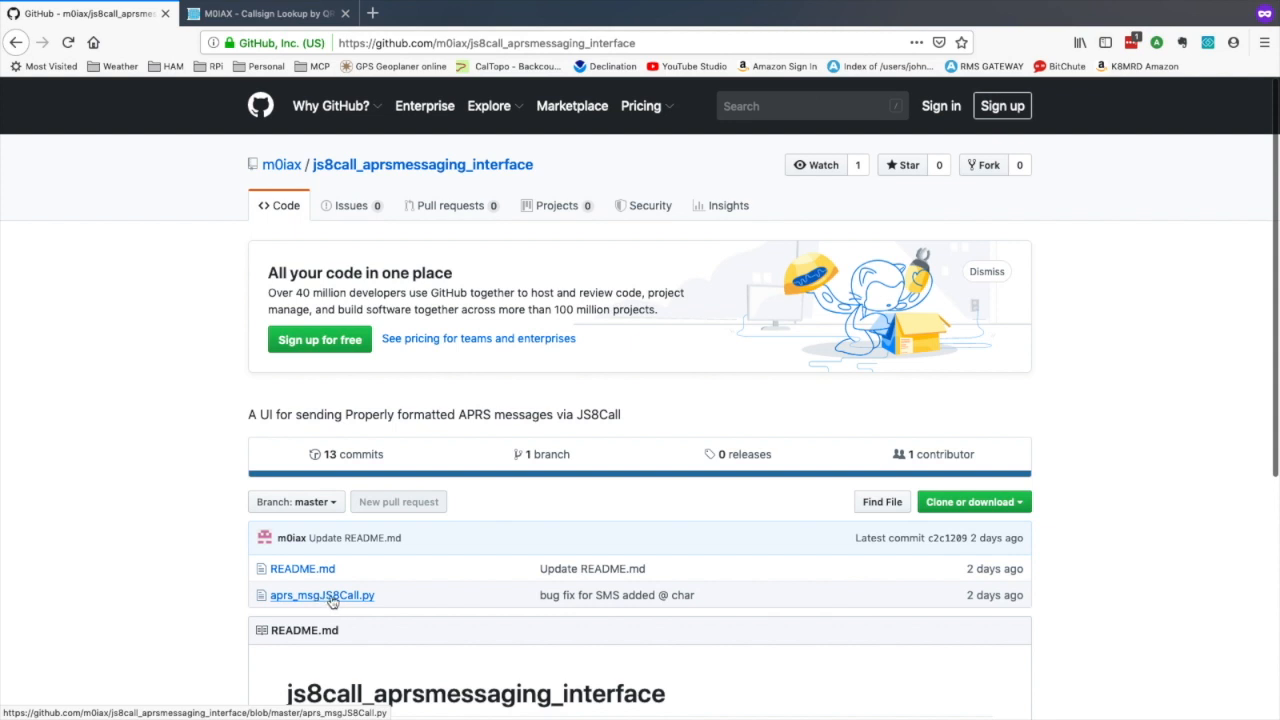
click(322, 595)
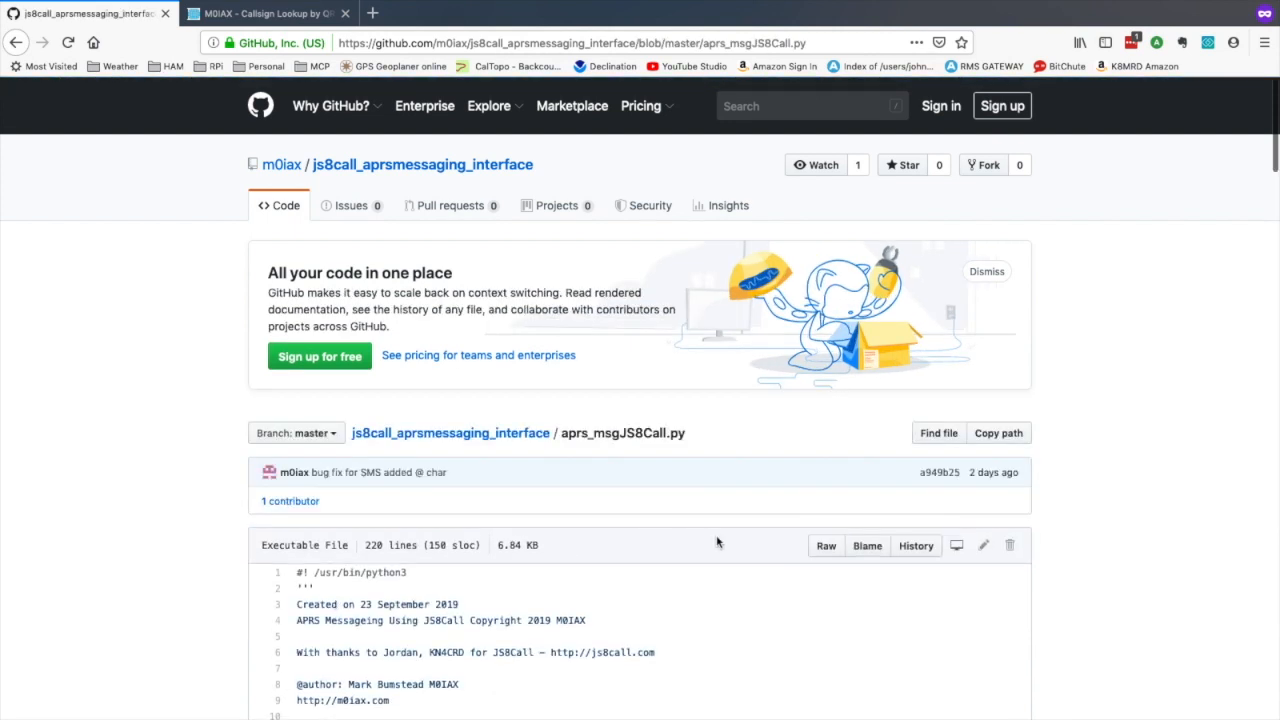
click(826, 545)
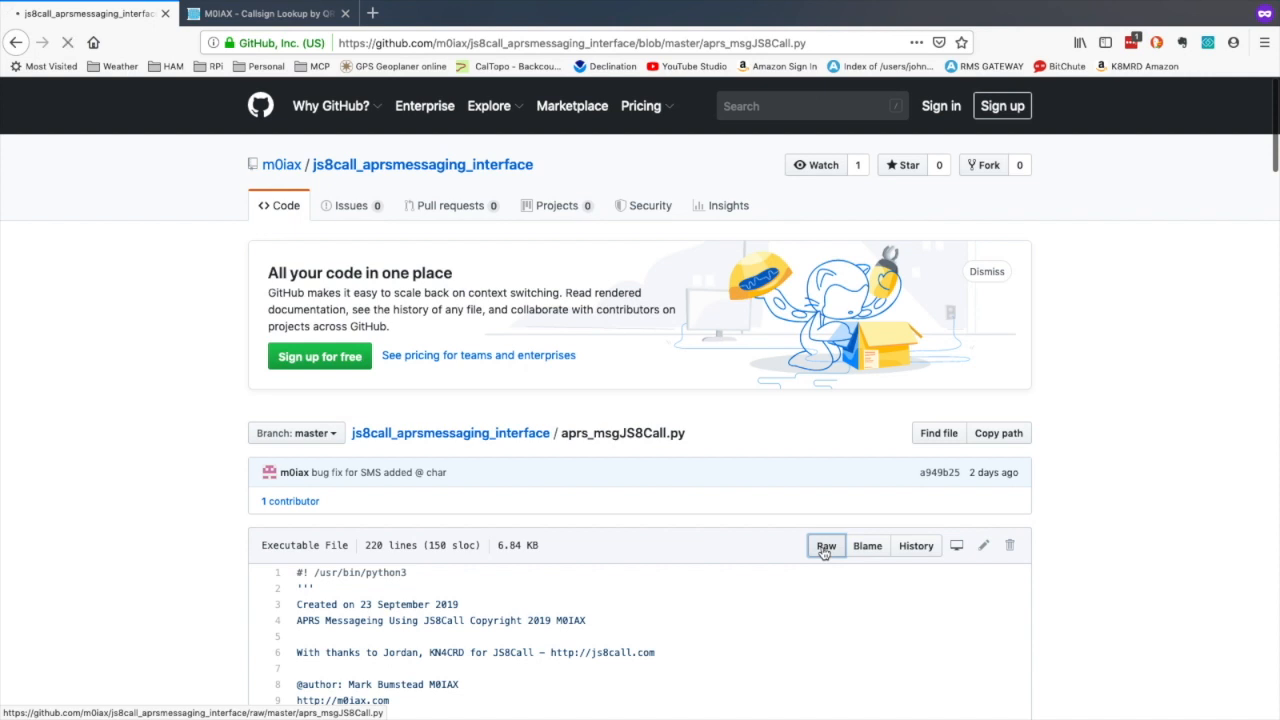
click(826, 545)
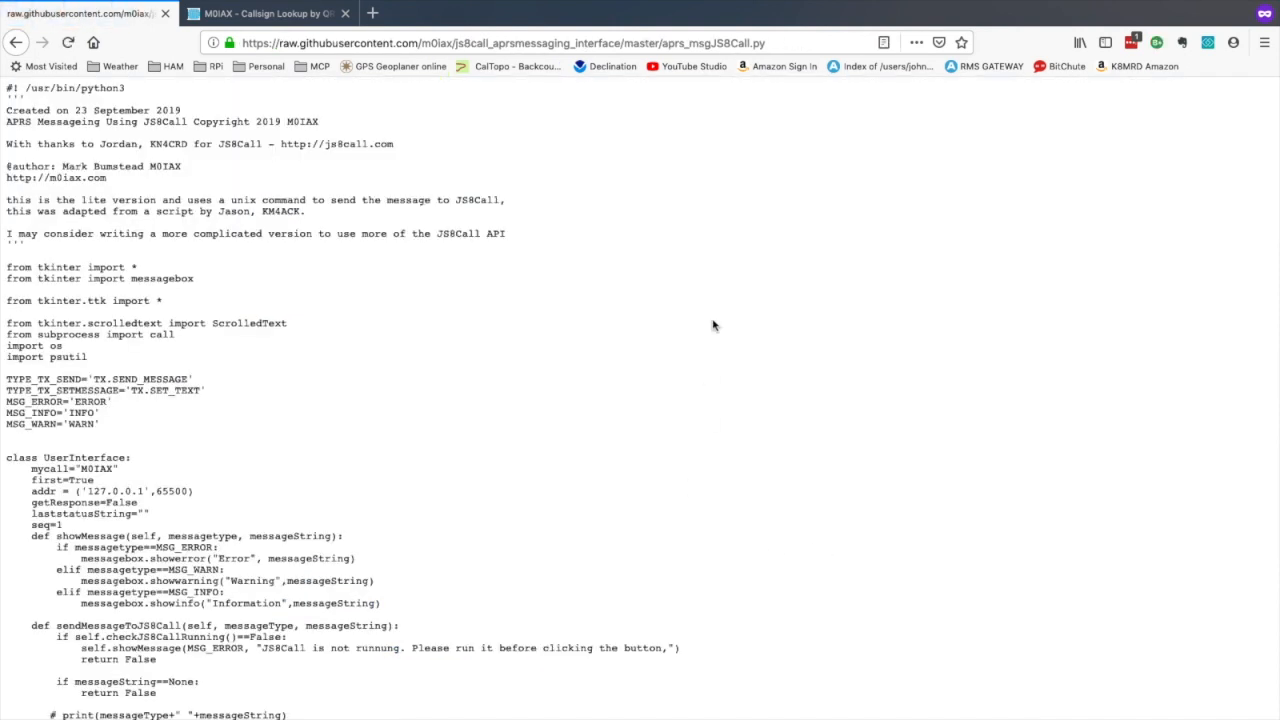
Step: Copy the raw script's web address from the browser address bar
click(500, 42)
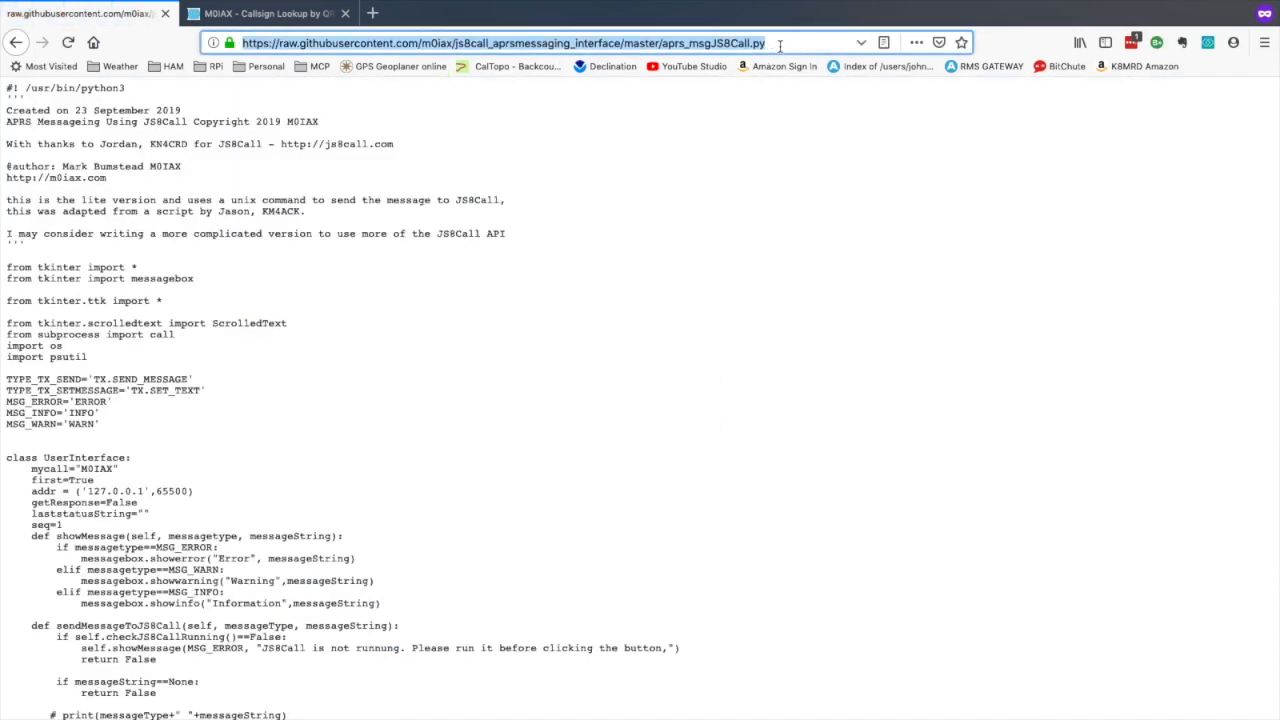
right_click(780, 43)
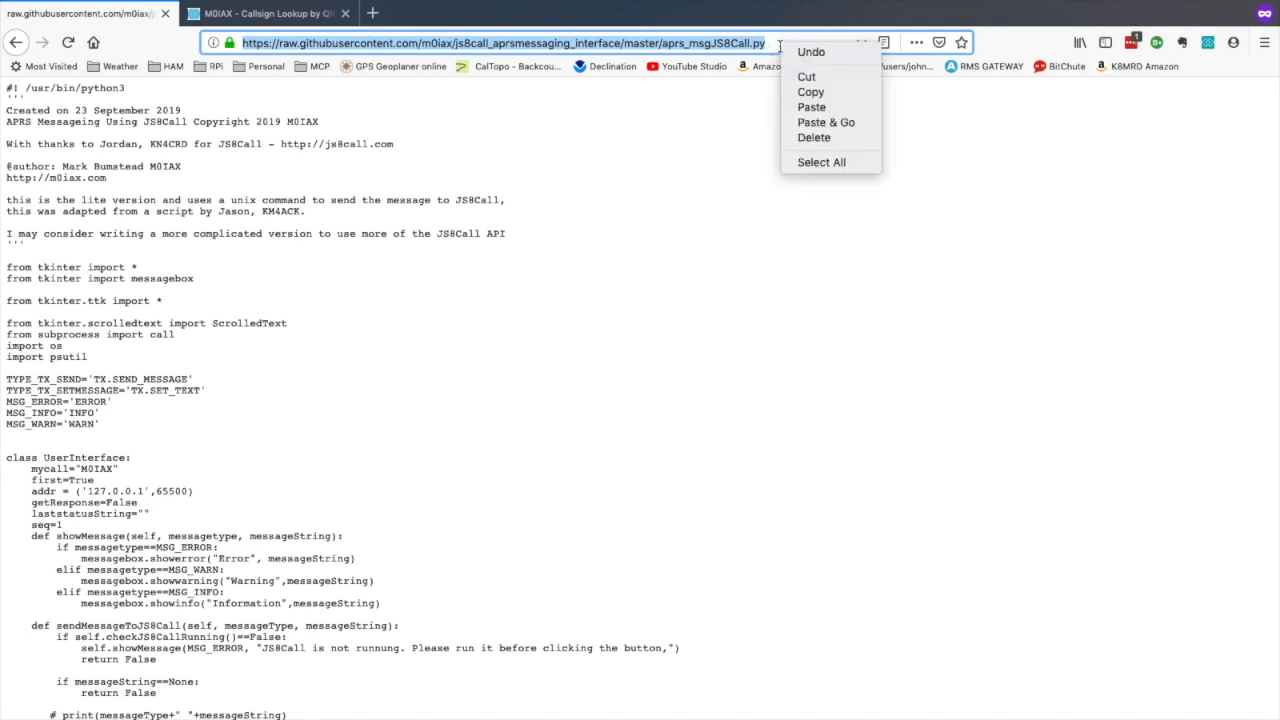
click(728, 285)
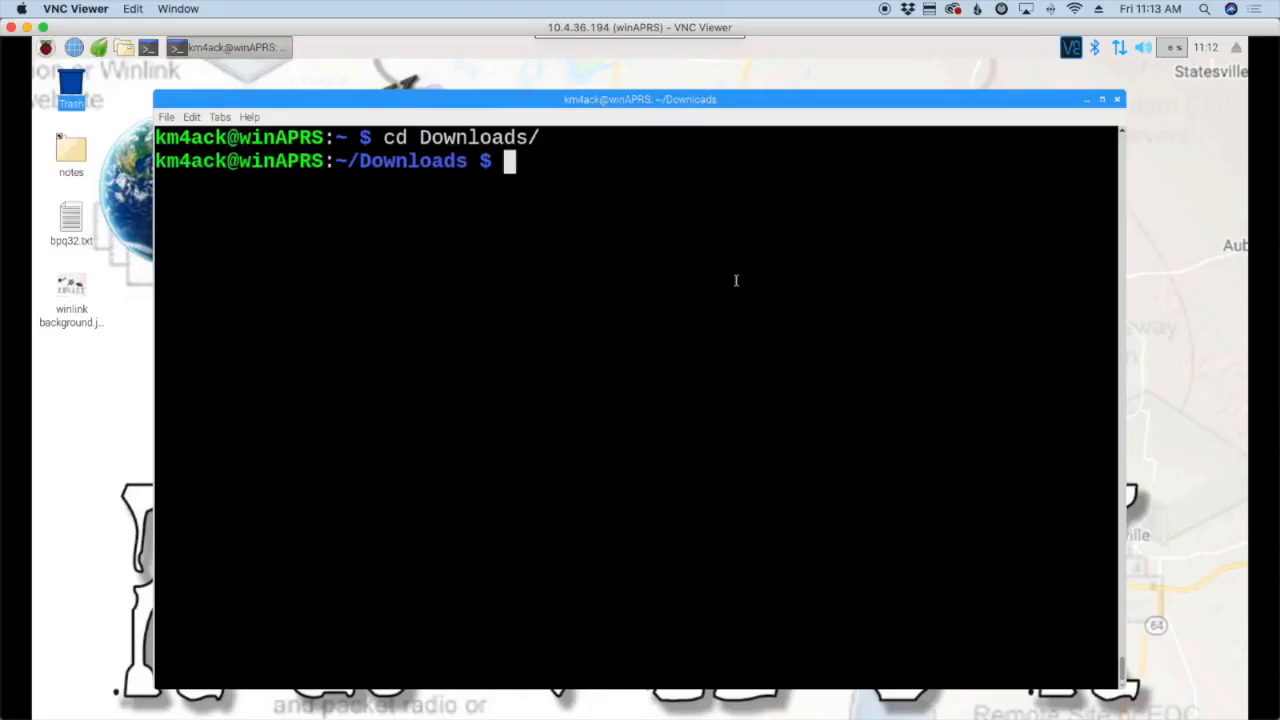
Step: Download aprs_msgJS8Call.py with wget and list Downloads to confirm it arrived
text(wg)
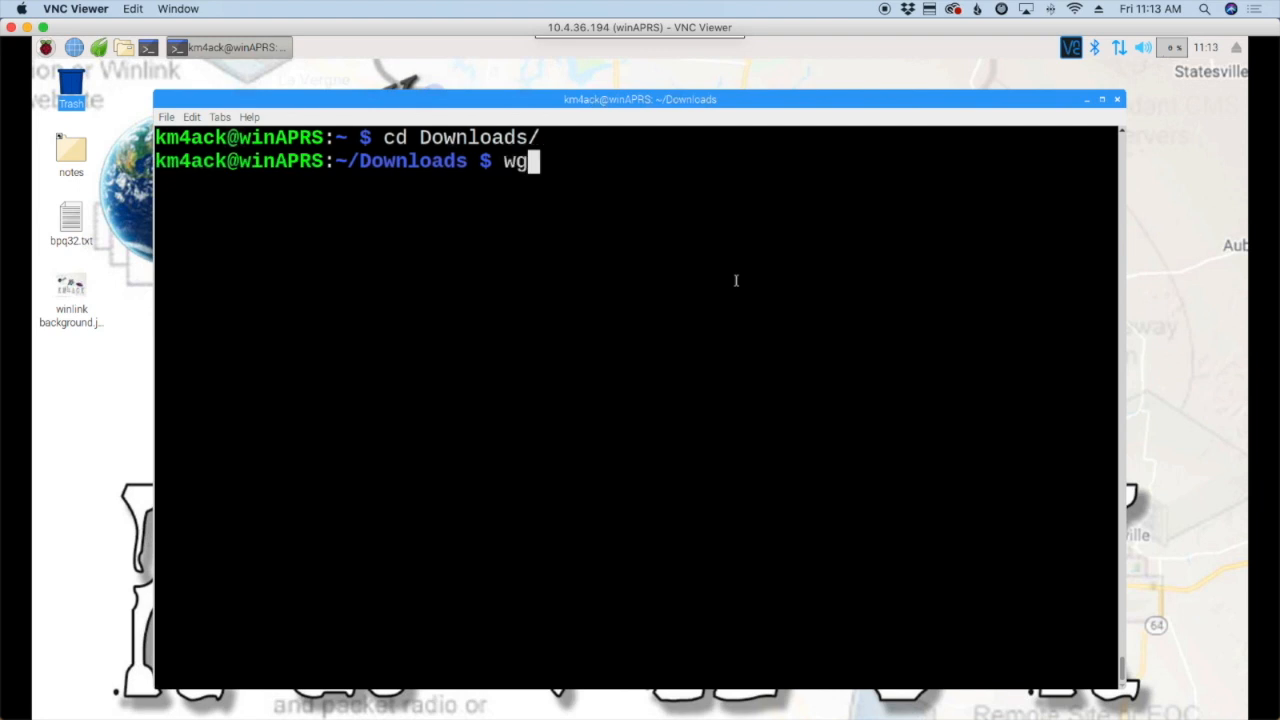
right_click(568, 162)
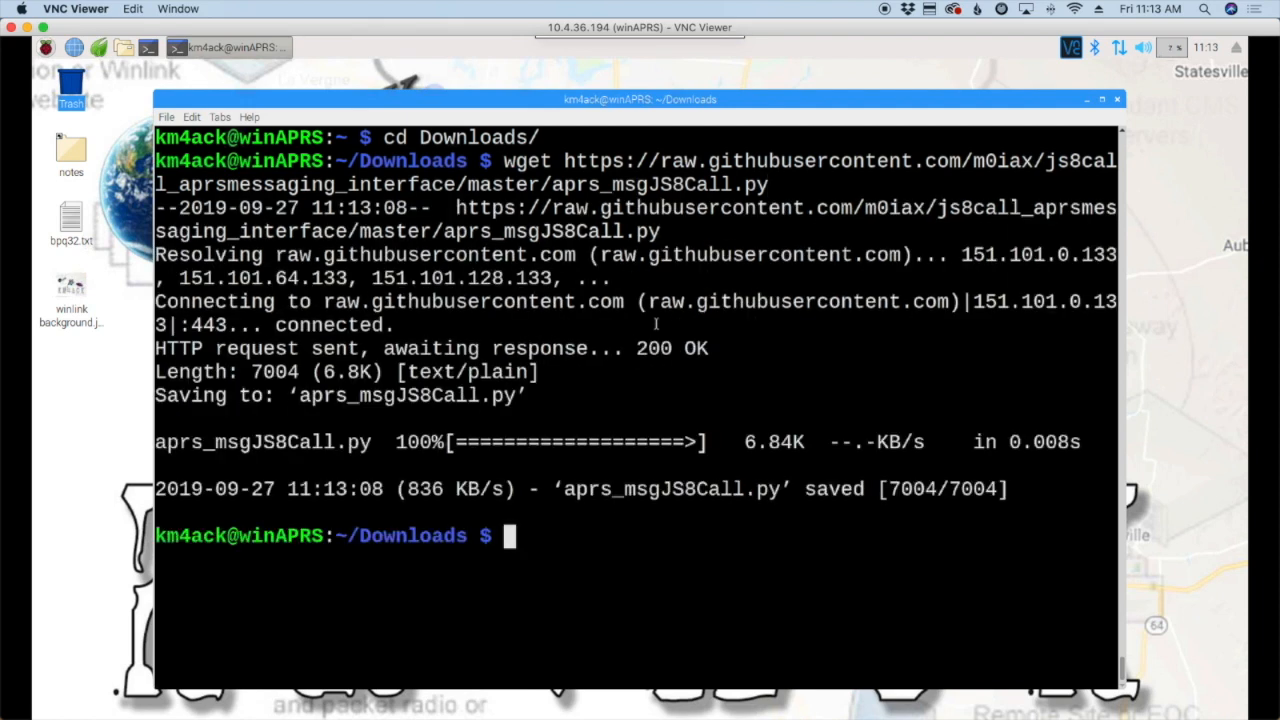
text(ls)
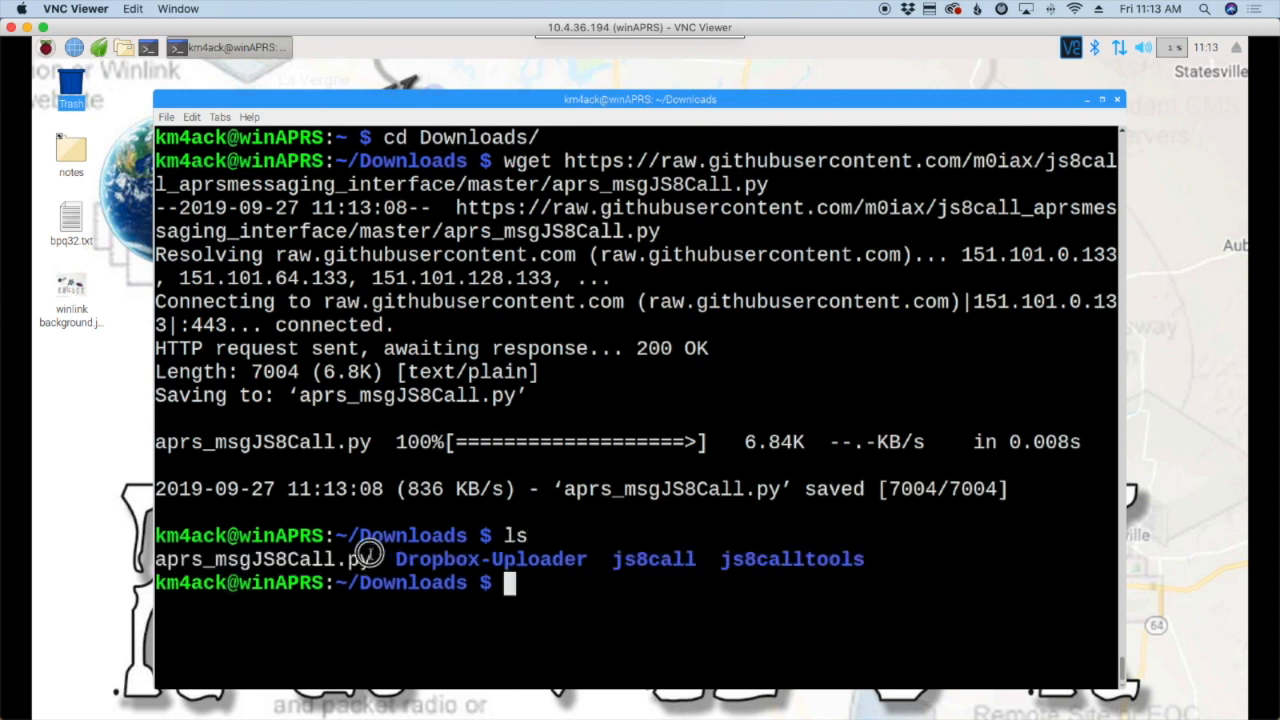
double_click(263, 559)
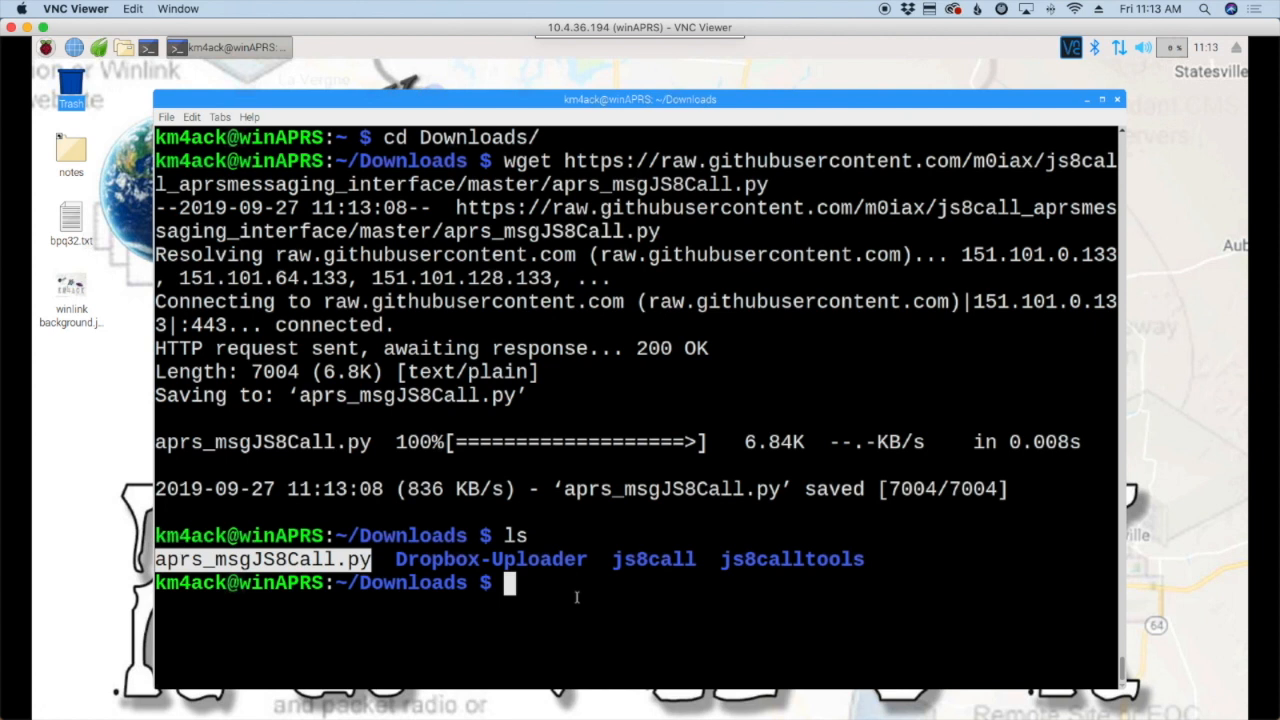
text(su)
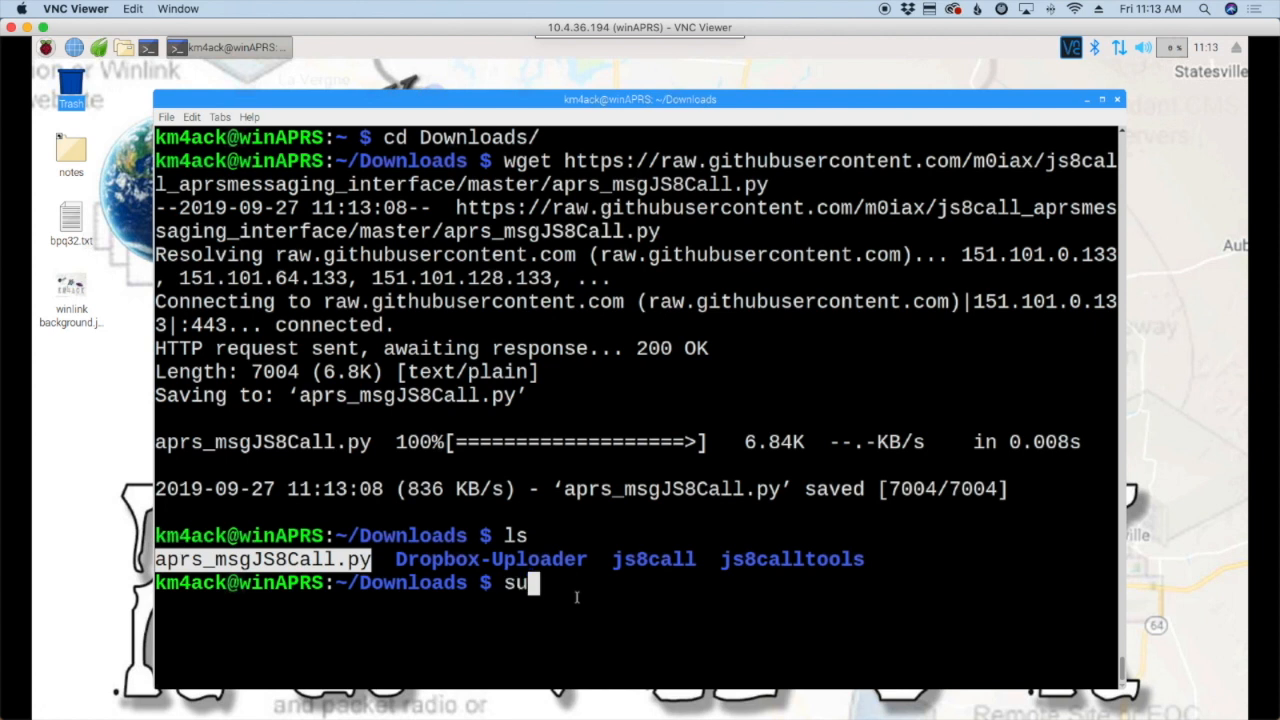
Step: Make aprs_msgJS8Call.py executable with 'sudo chmod +x'
text(do chmmod)
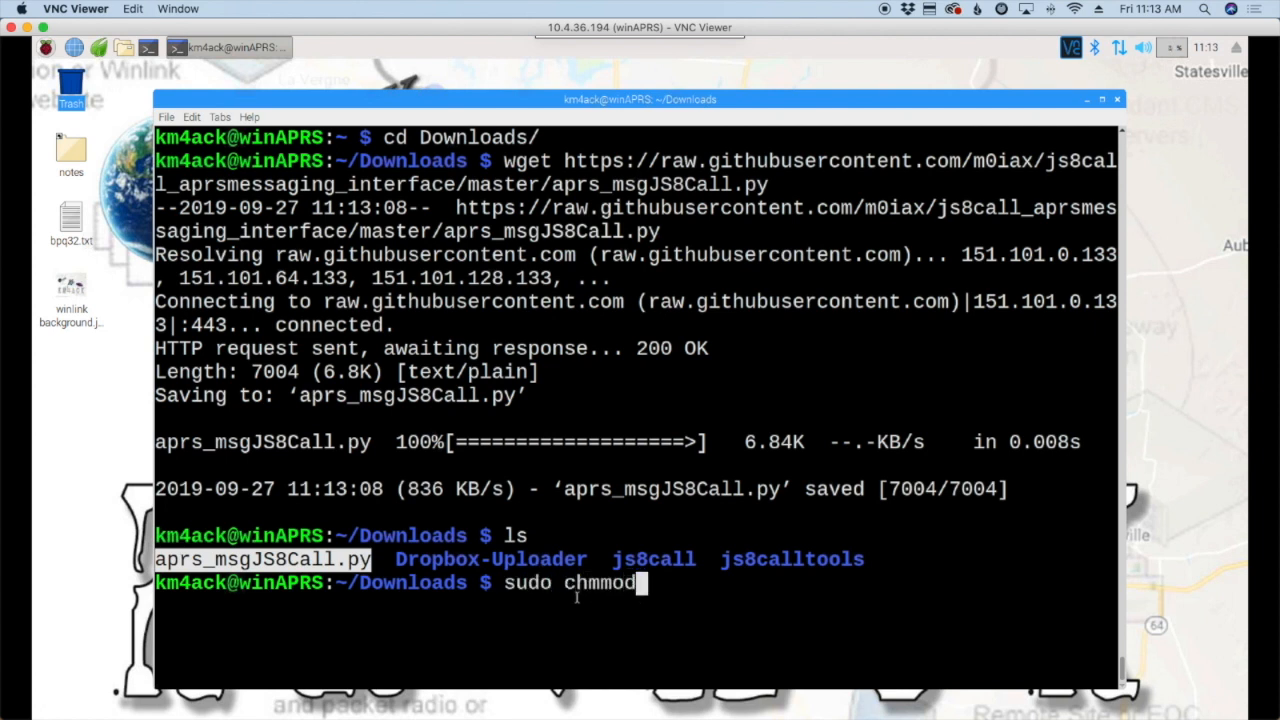
key(BackSpace)
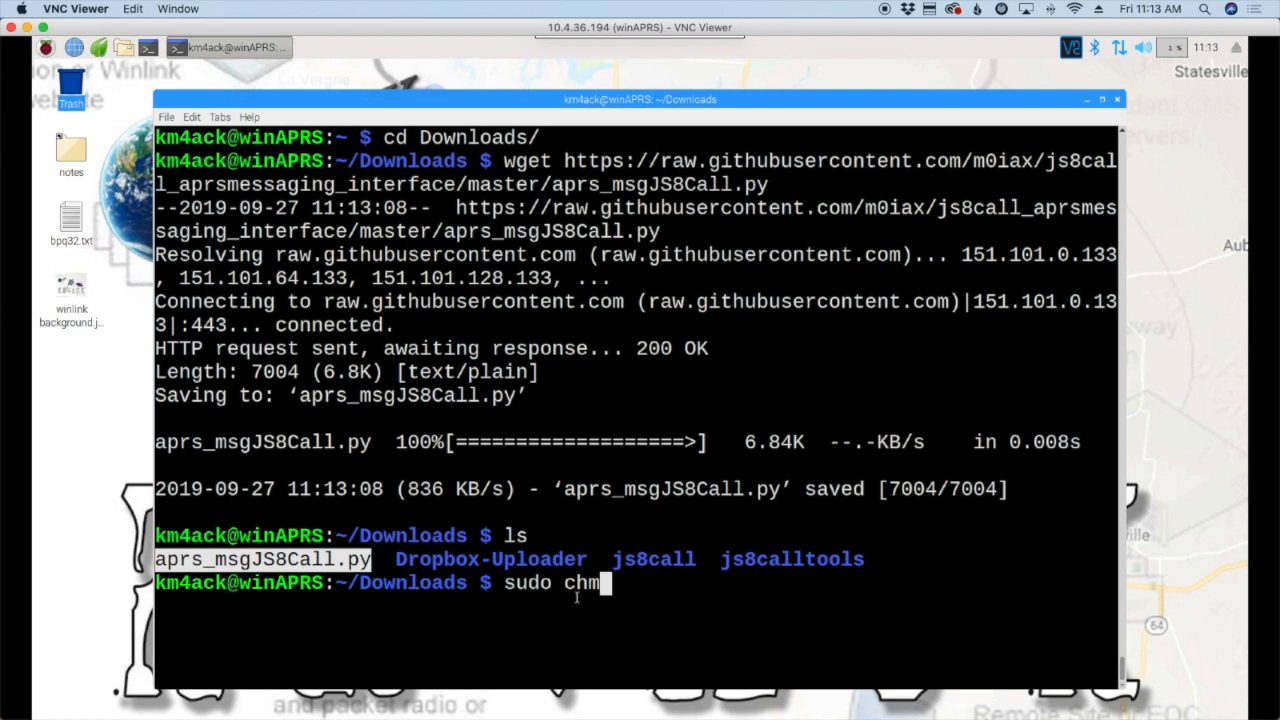
text(od +x)
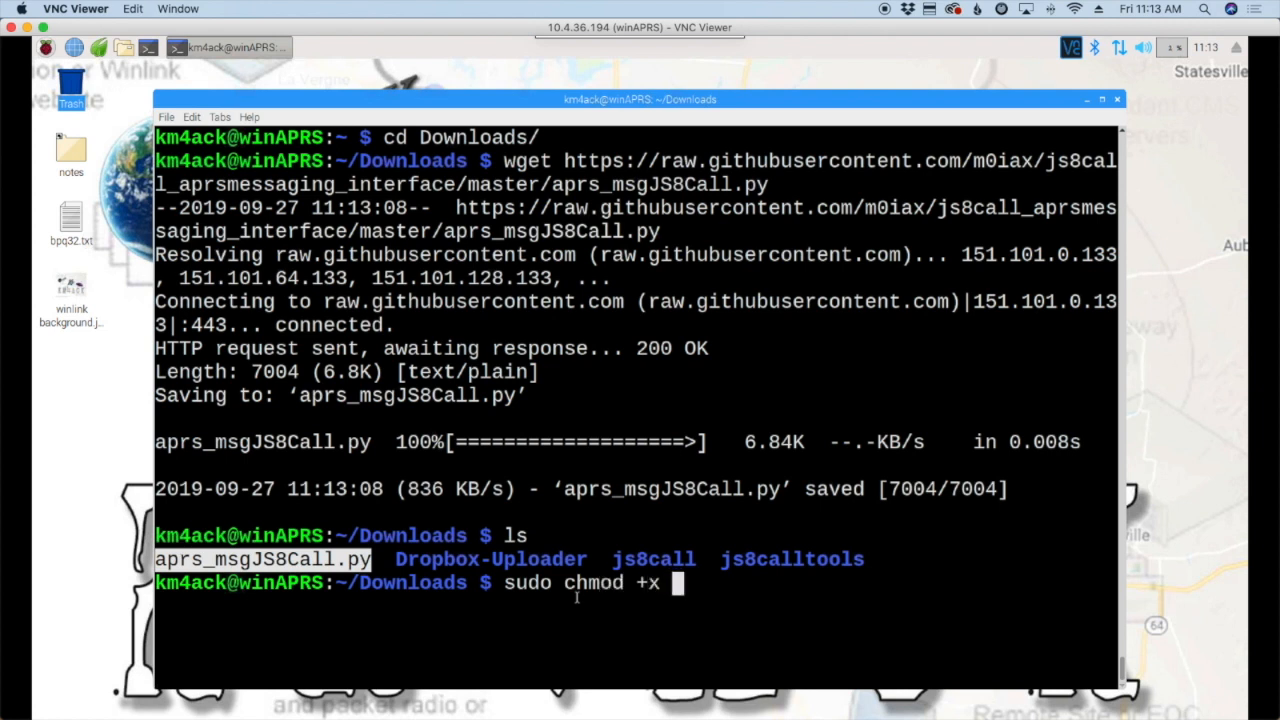
text(ap)
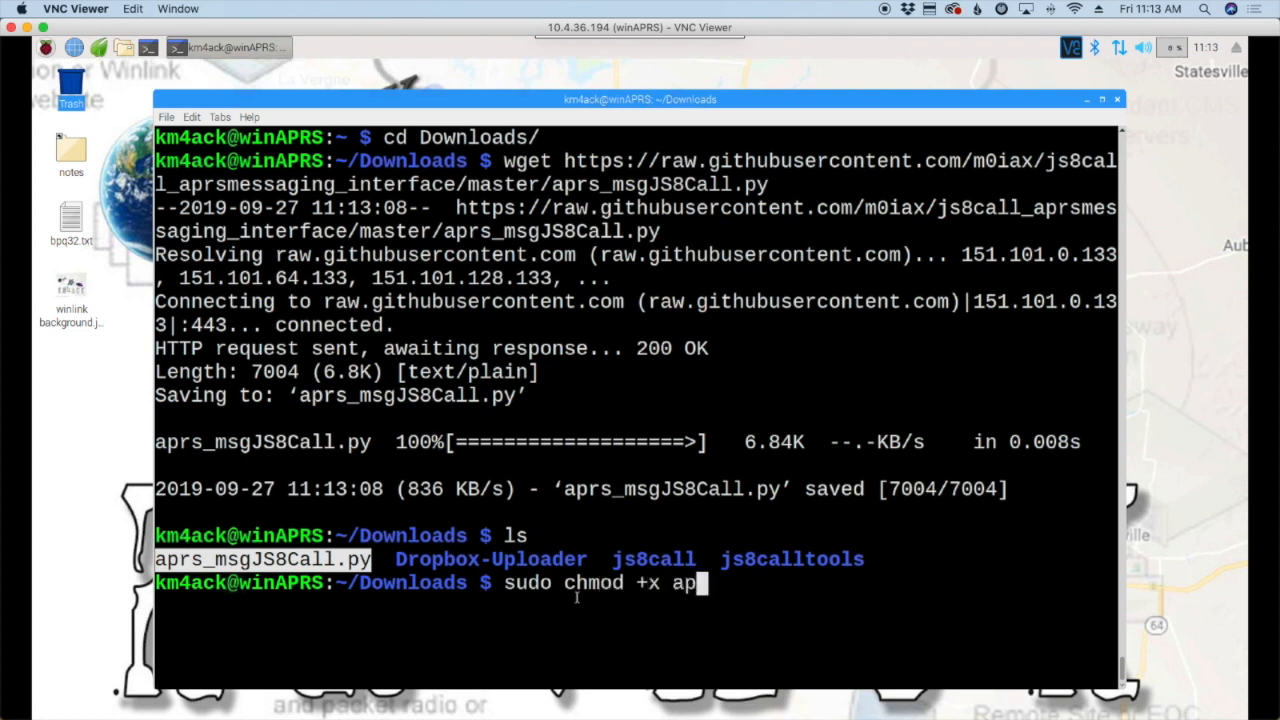
text(rs_msgJS8Call.py)
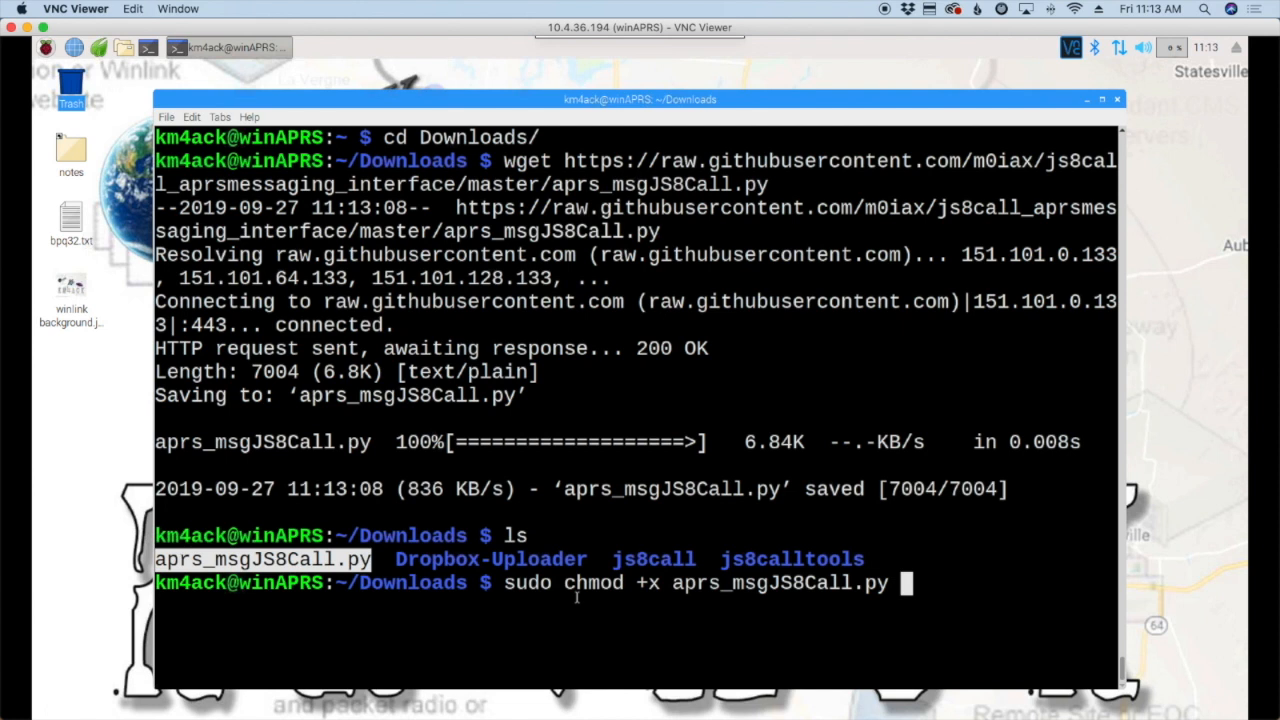
key(Return)
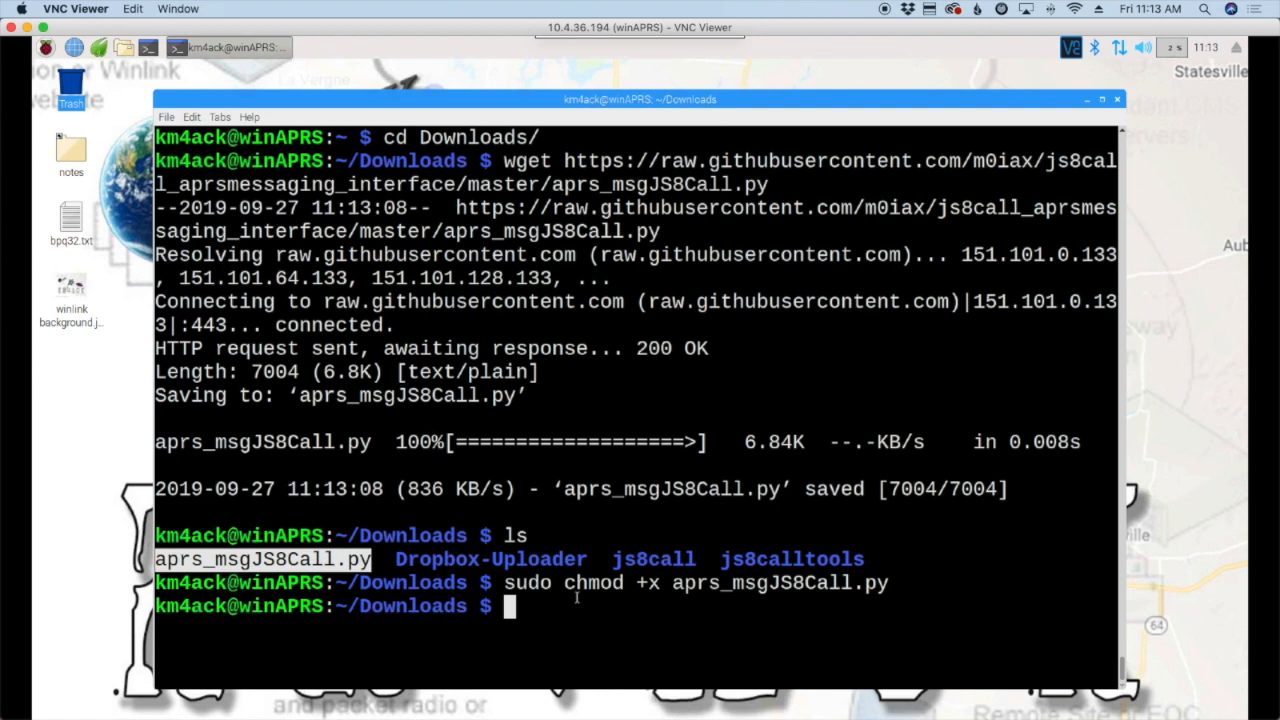
Step: List Downloads to confirm the script now shows as executable
text(ls)
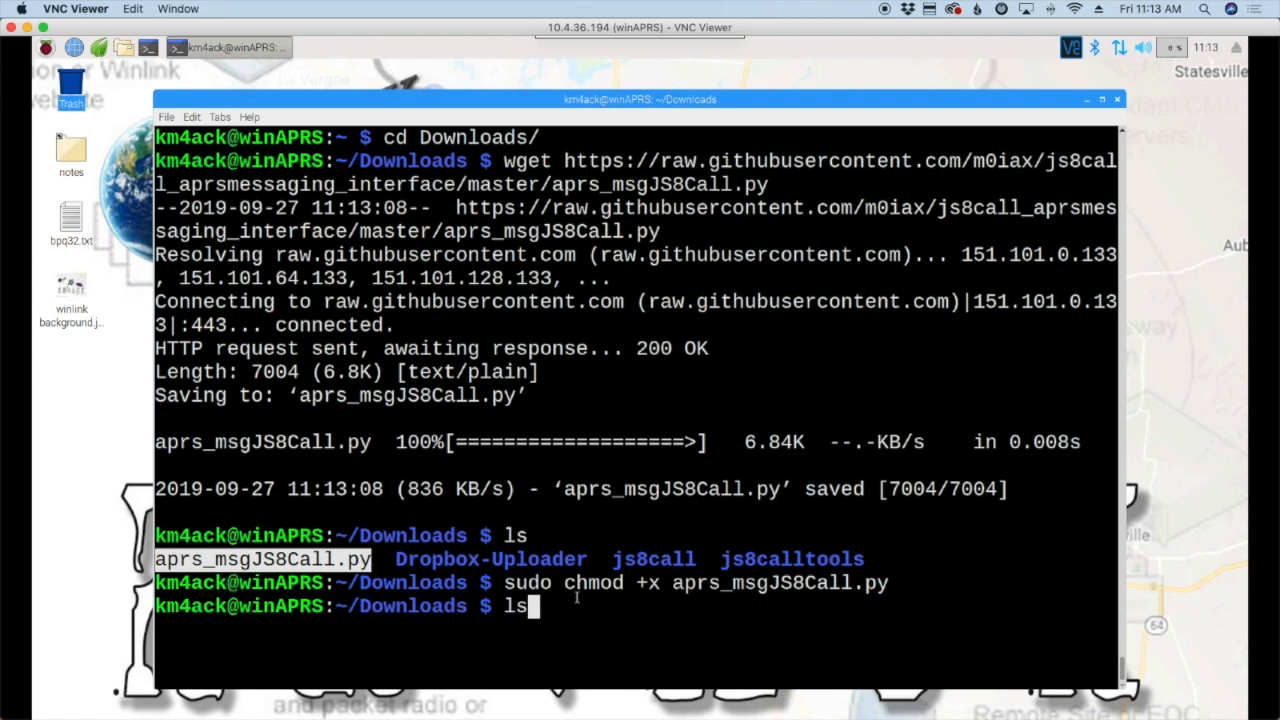
key(Return)
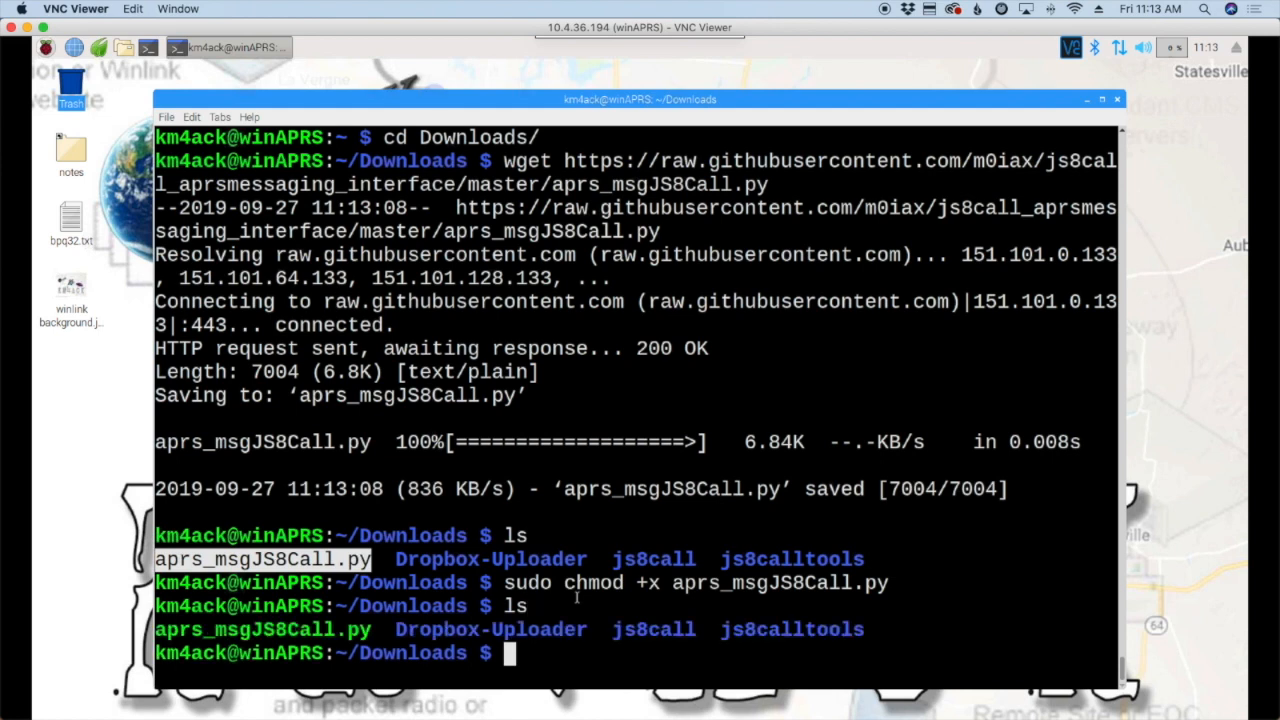
double_click(355, 629)
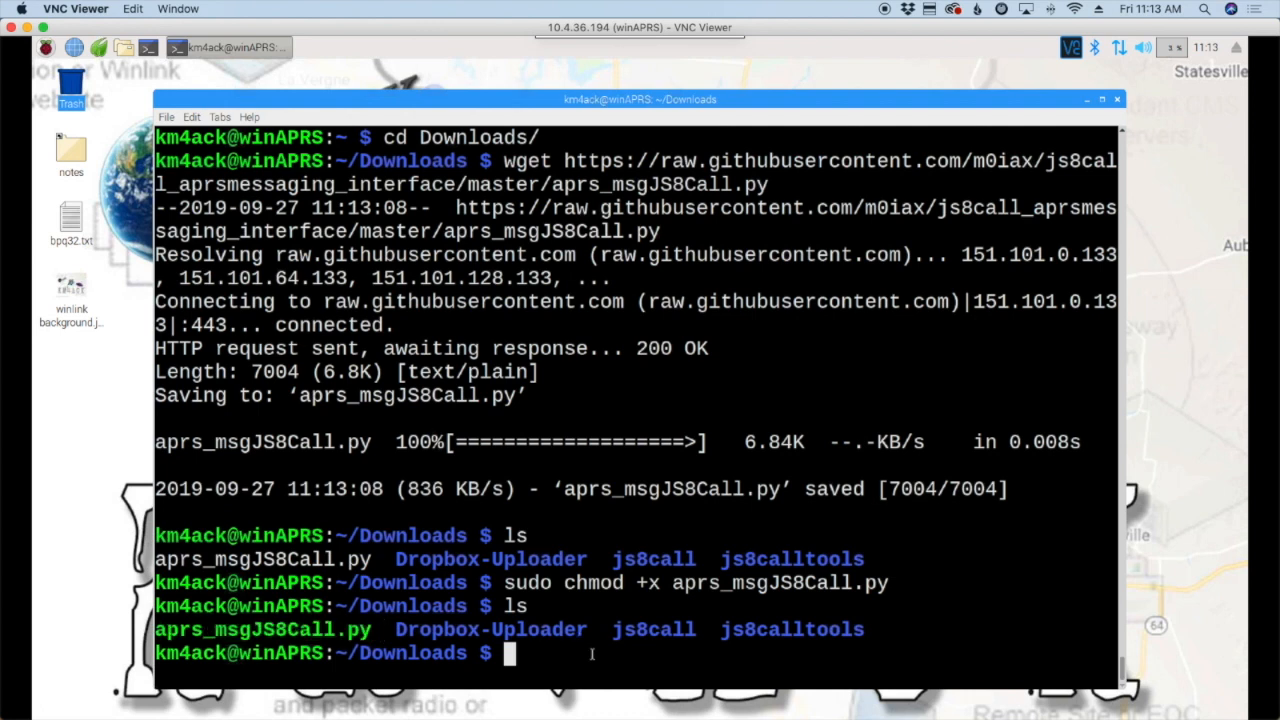
text(./)
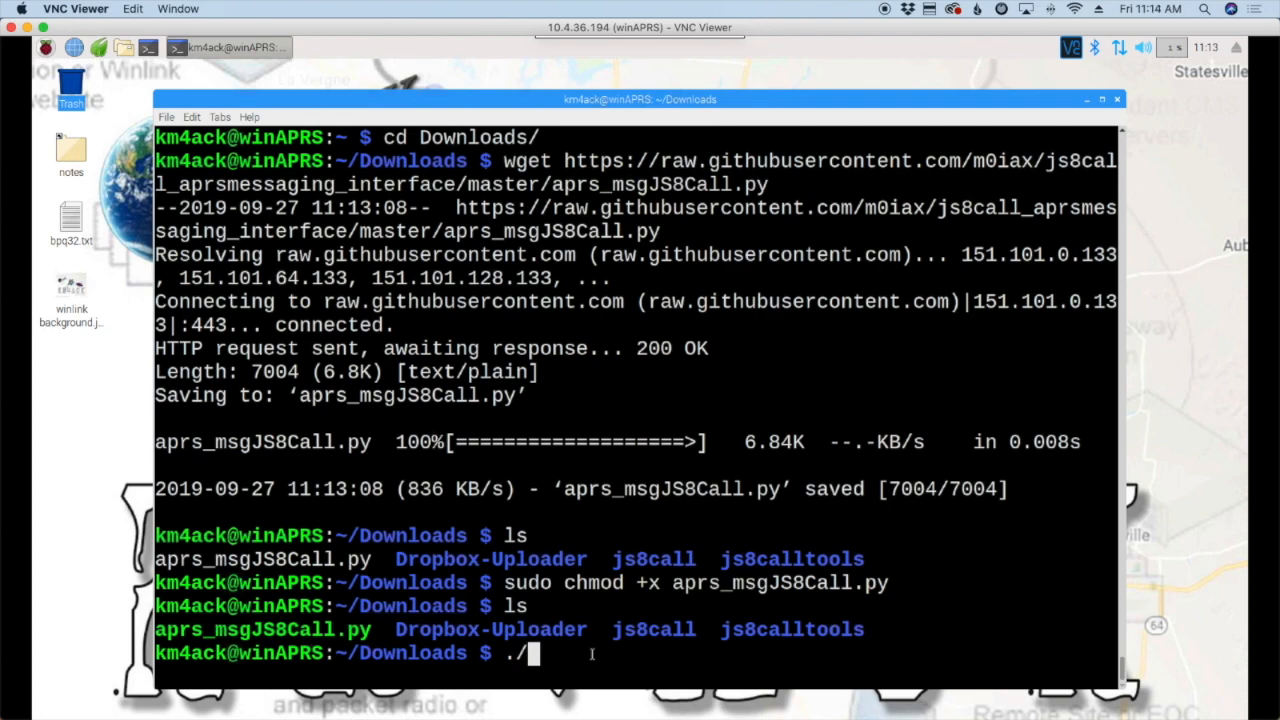
Step: Run ./aprs_msgJS8Call.py, which fails with ImportError: no module named psutil
text(aprs_msgJS8Call.py)
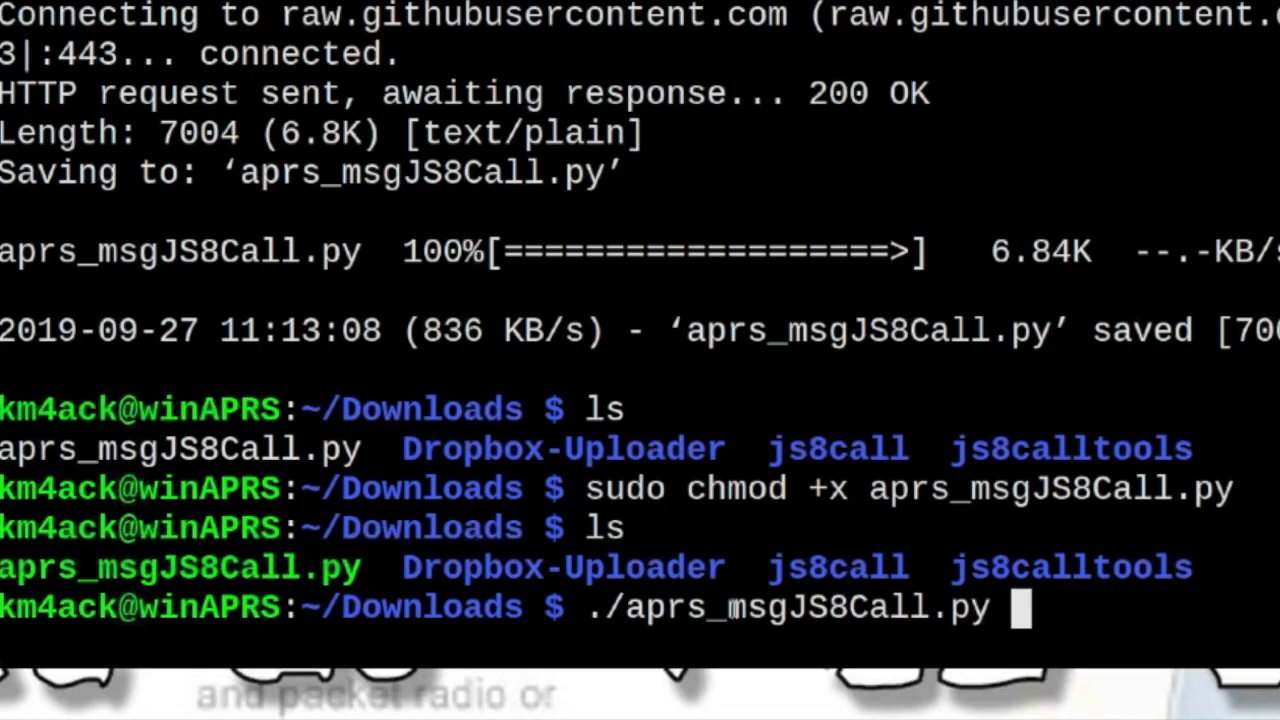
key(Return)
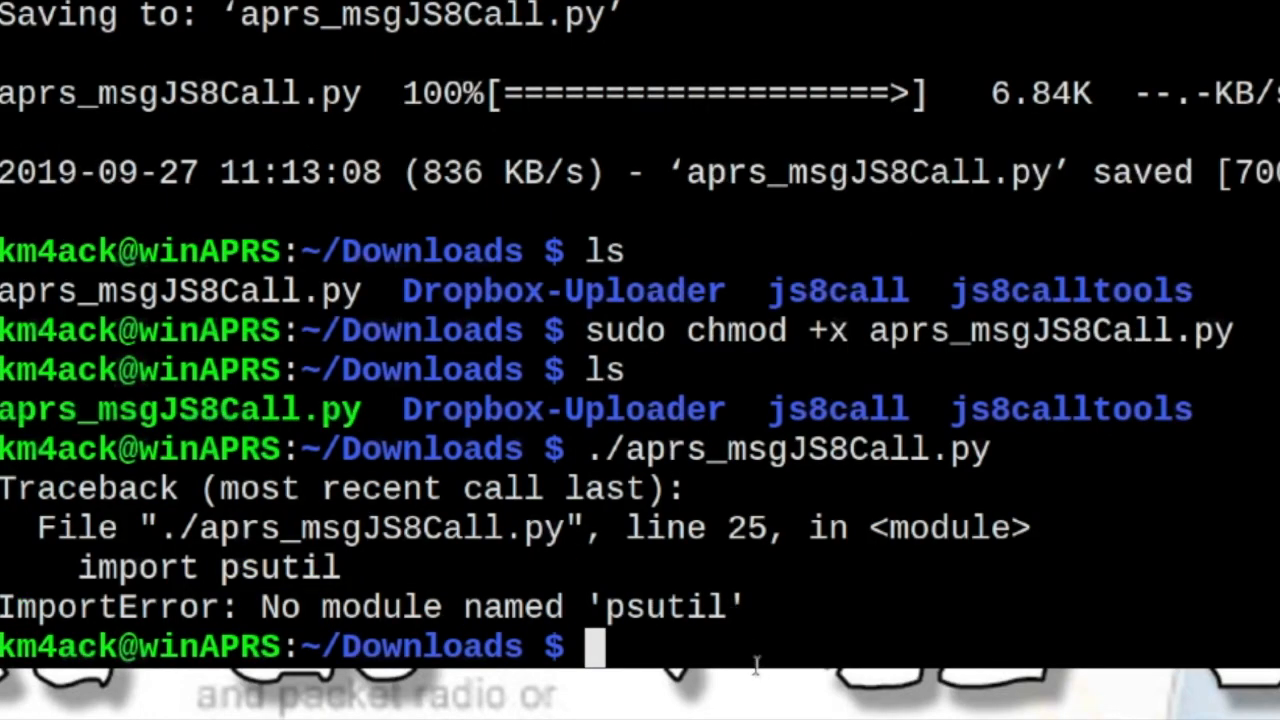
mouse_move(95, 615)
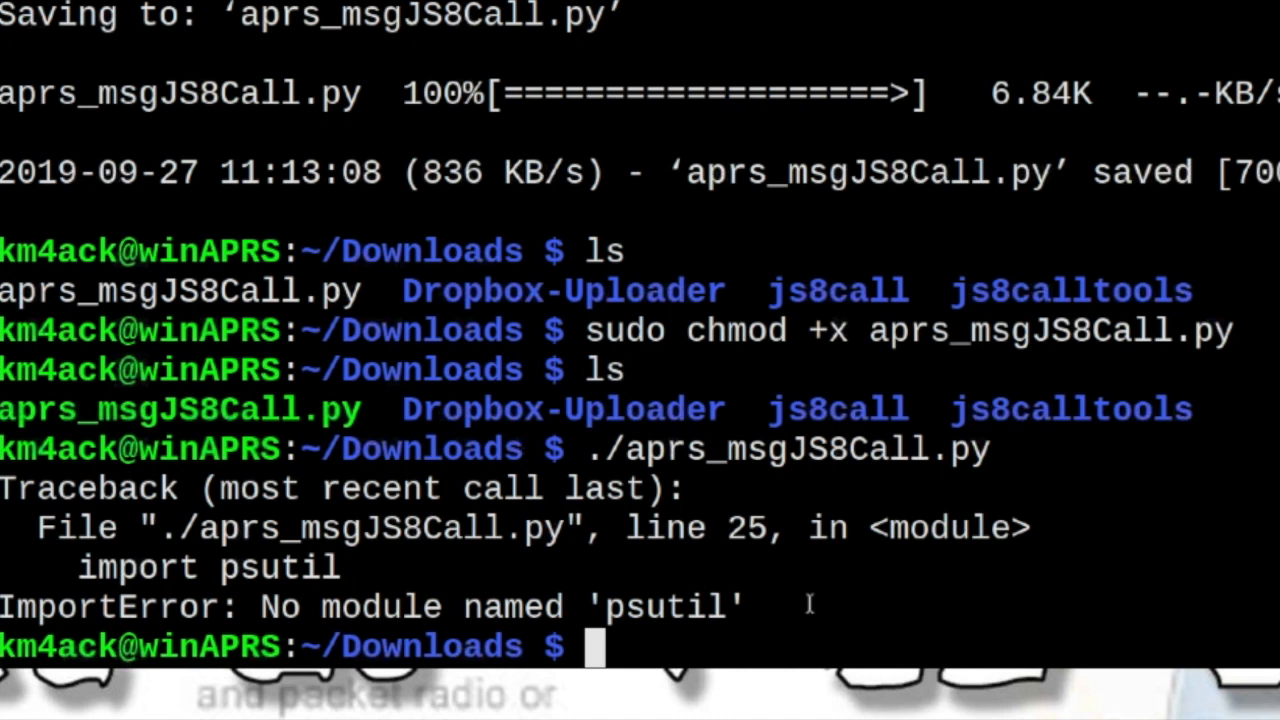
Step: Run 'sudo apt-cache search psutil' and scroll the results to find python3-psutil
text(suo)
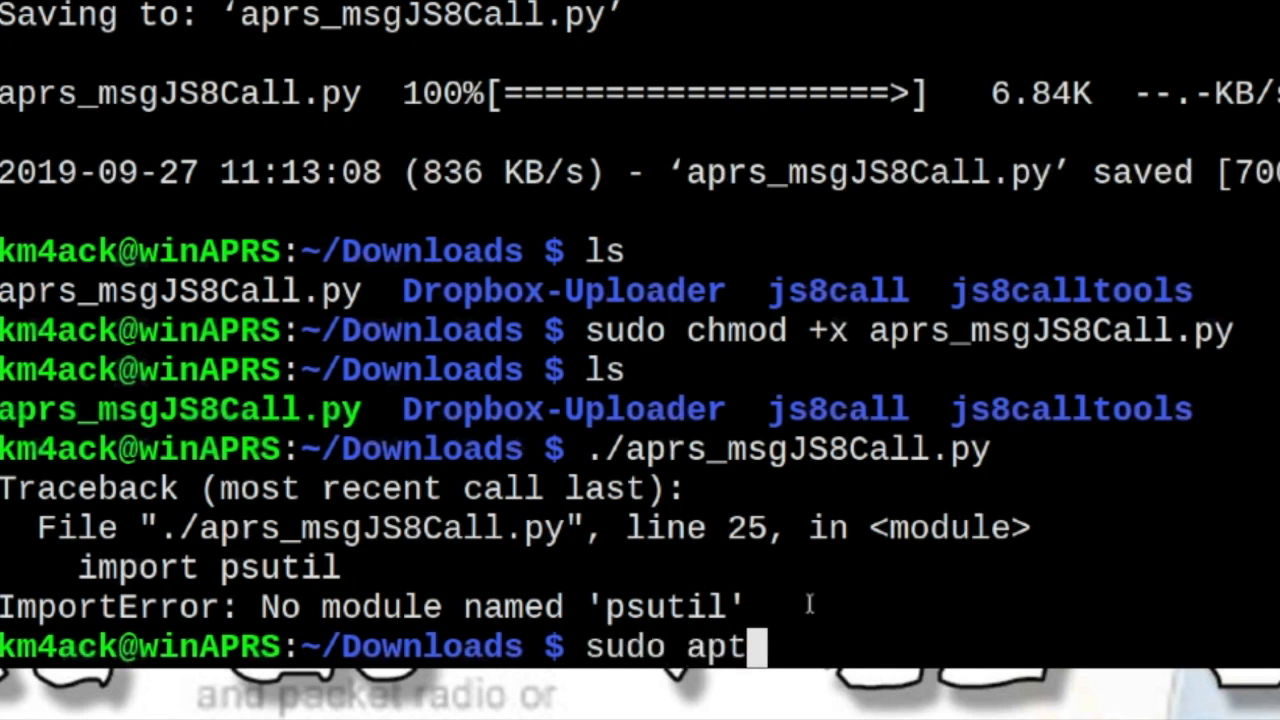
text(-ca)
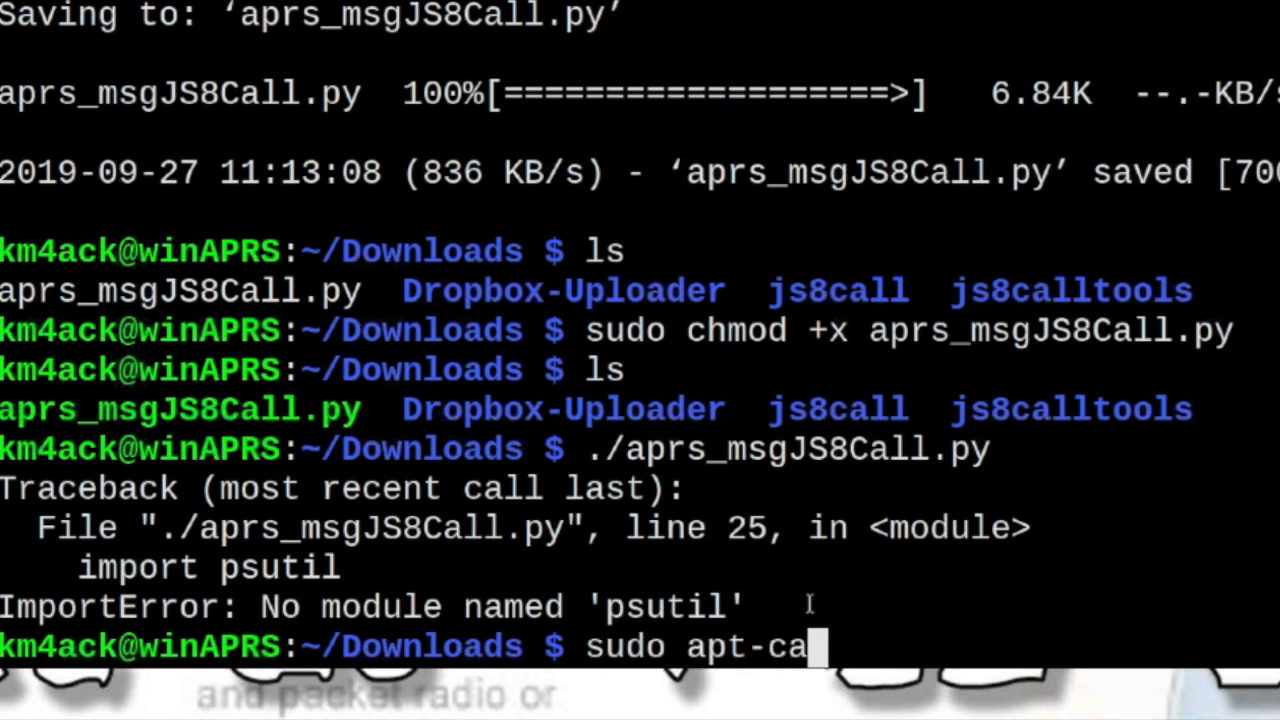
text(che search psu)
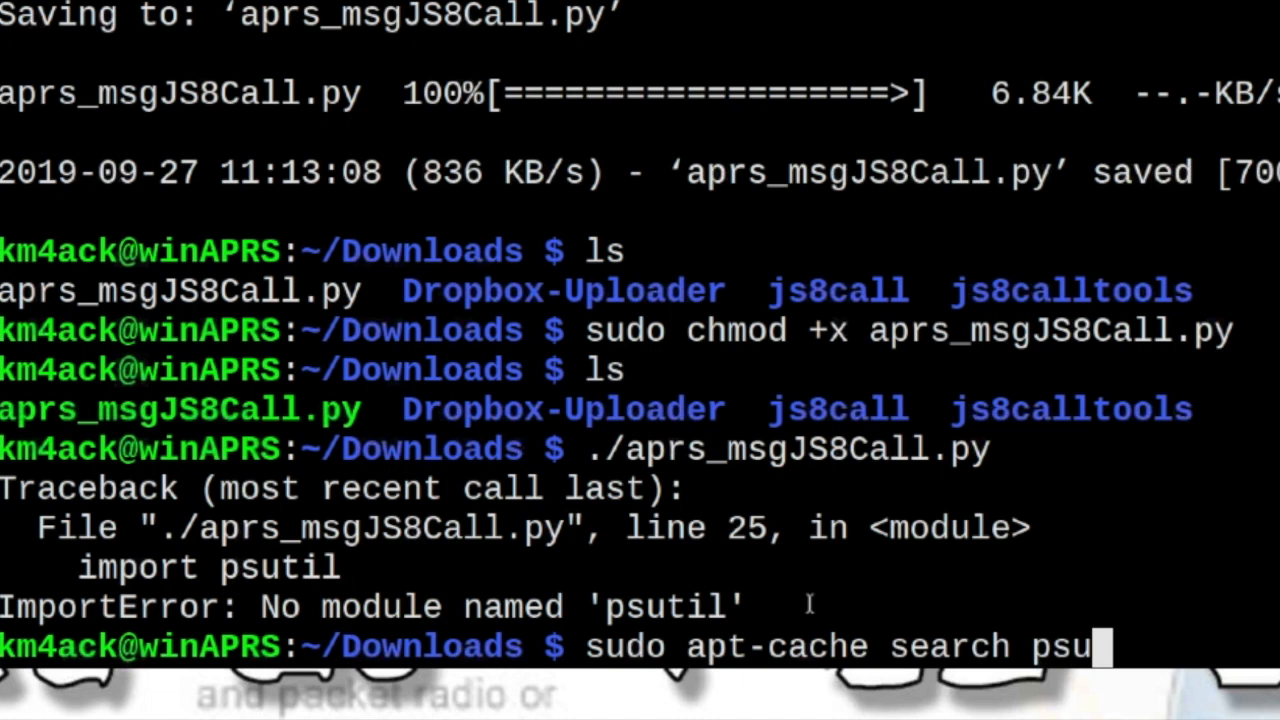
text(til)
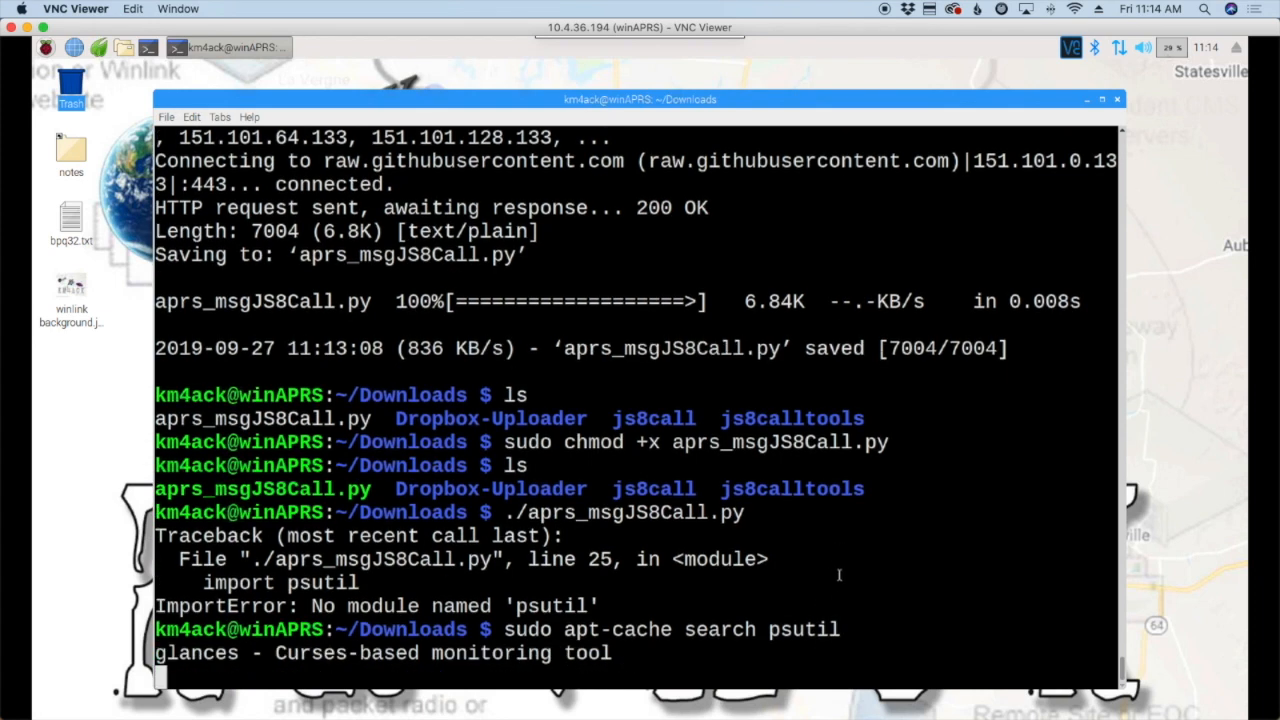
scroll(down, 3)
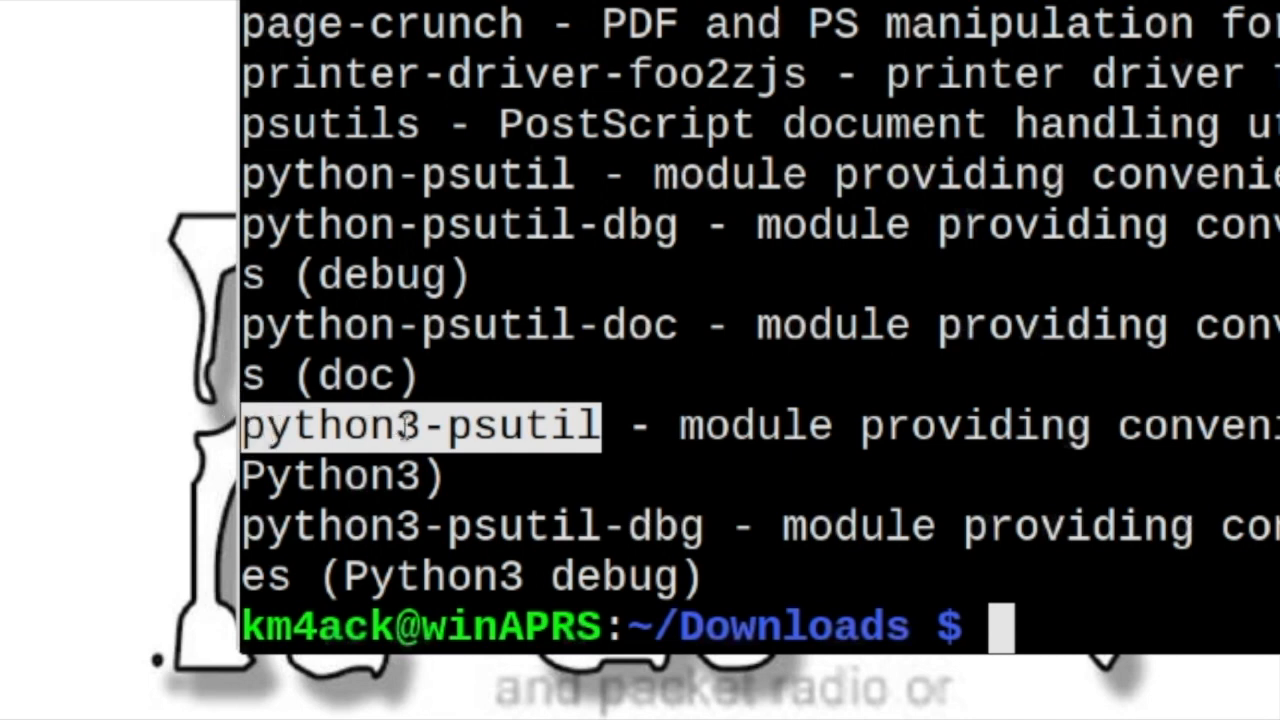
mouse_move(648, 453)
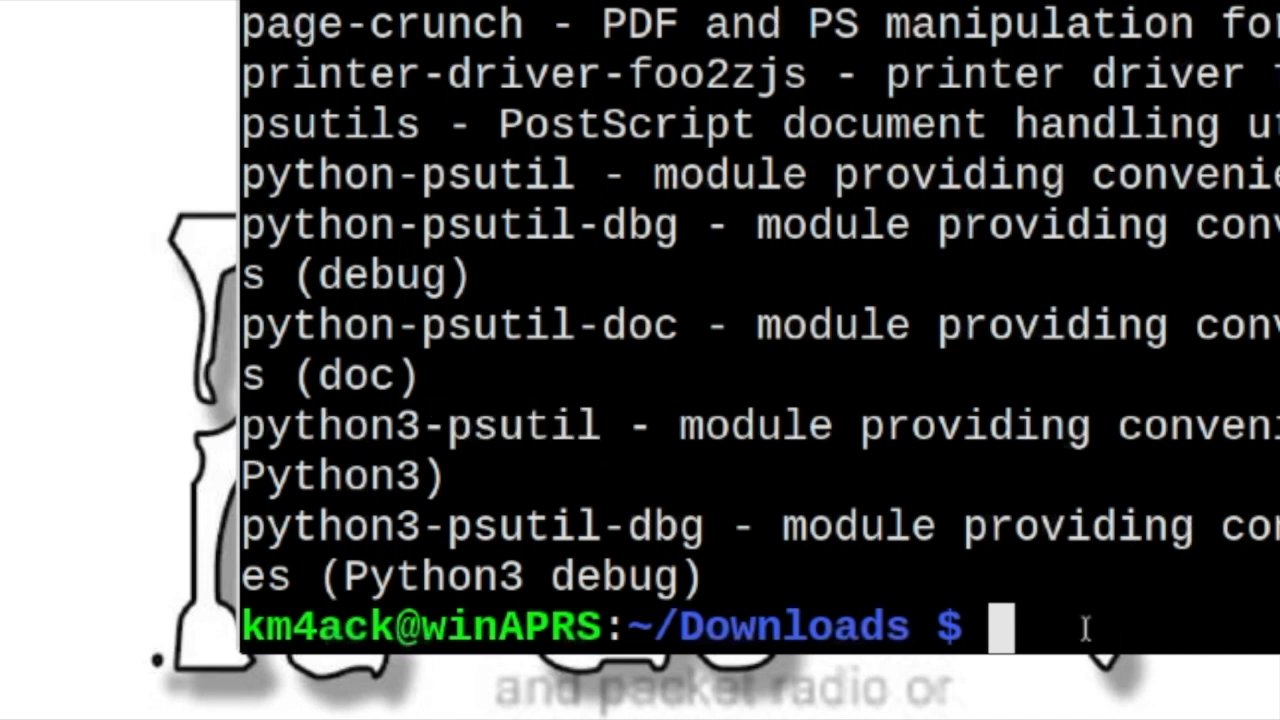
Step: Install the python3-psutil package with 'sudo apt-get install python3-psutil'
text(s)
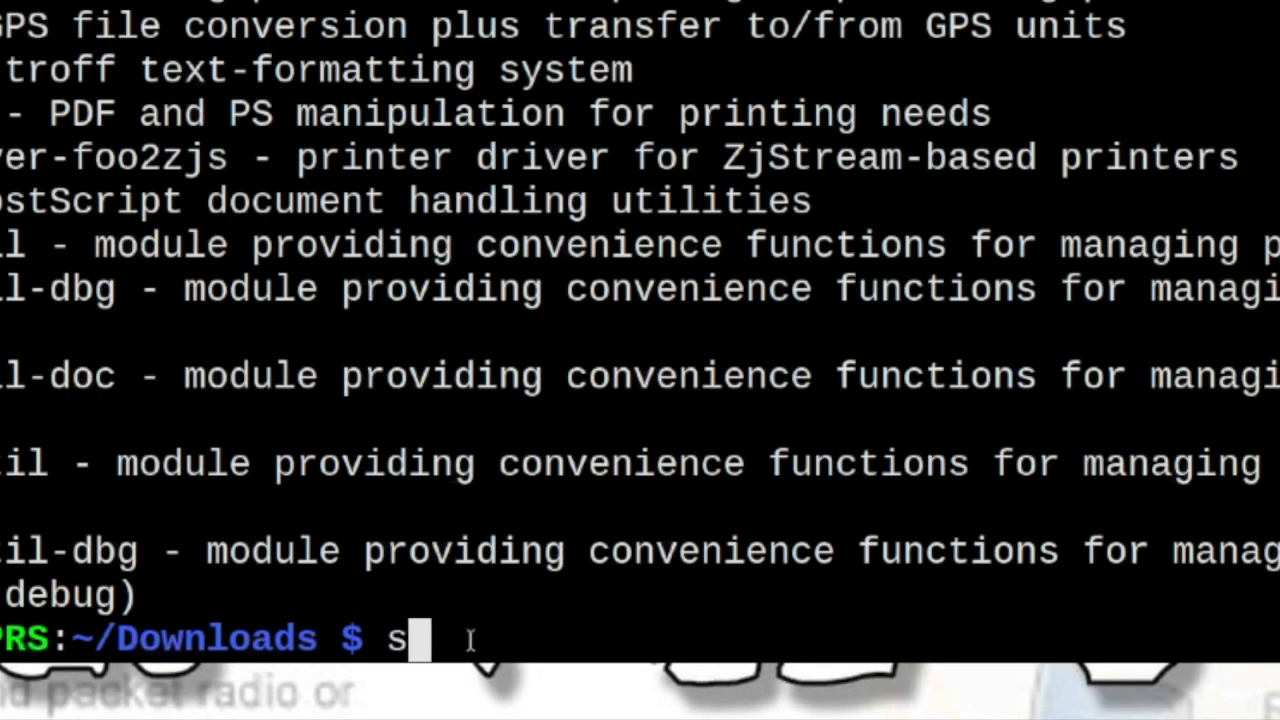
text(udo apt-g)
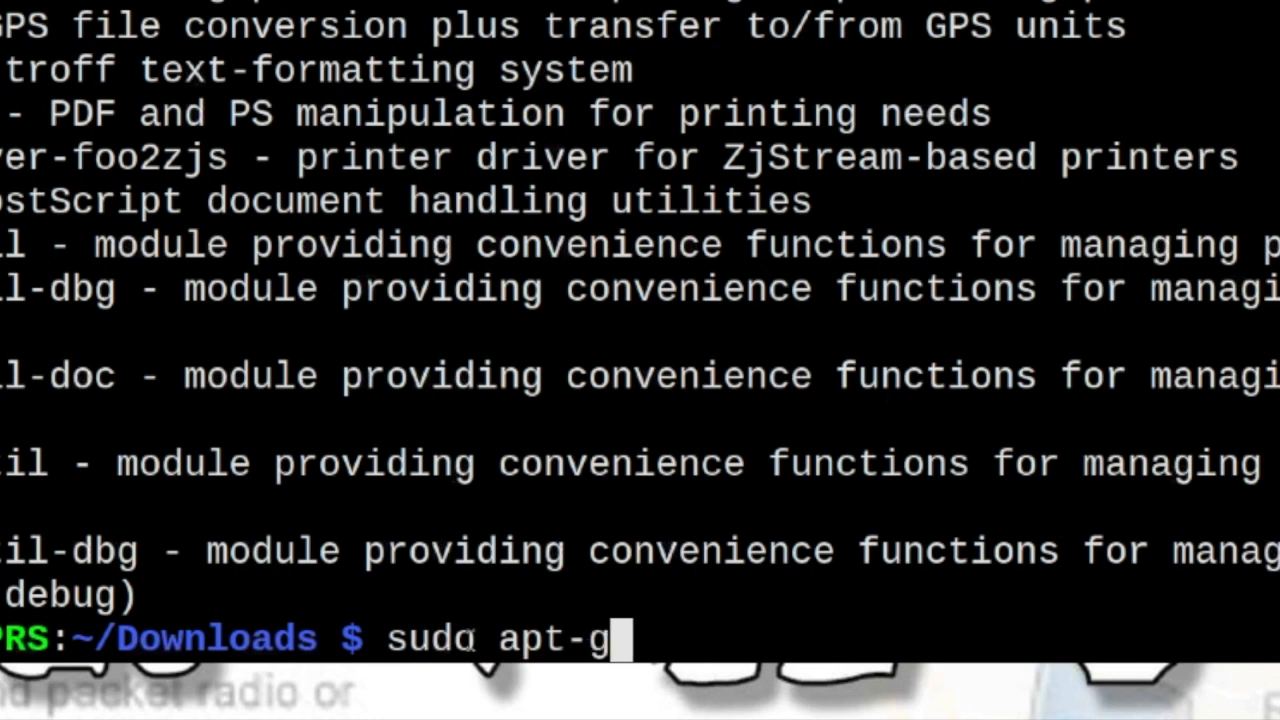
text(et install)
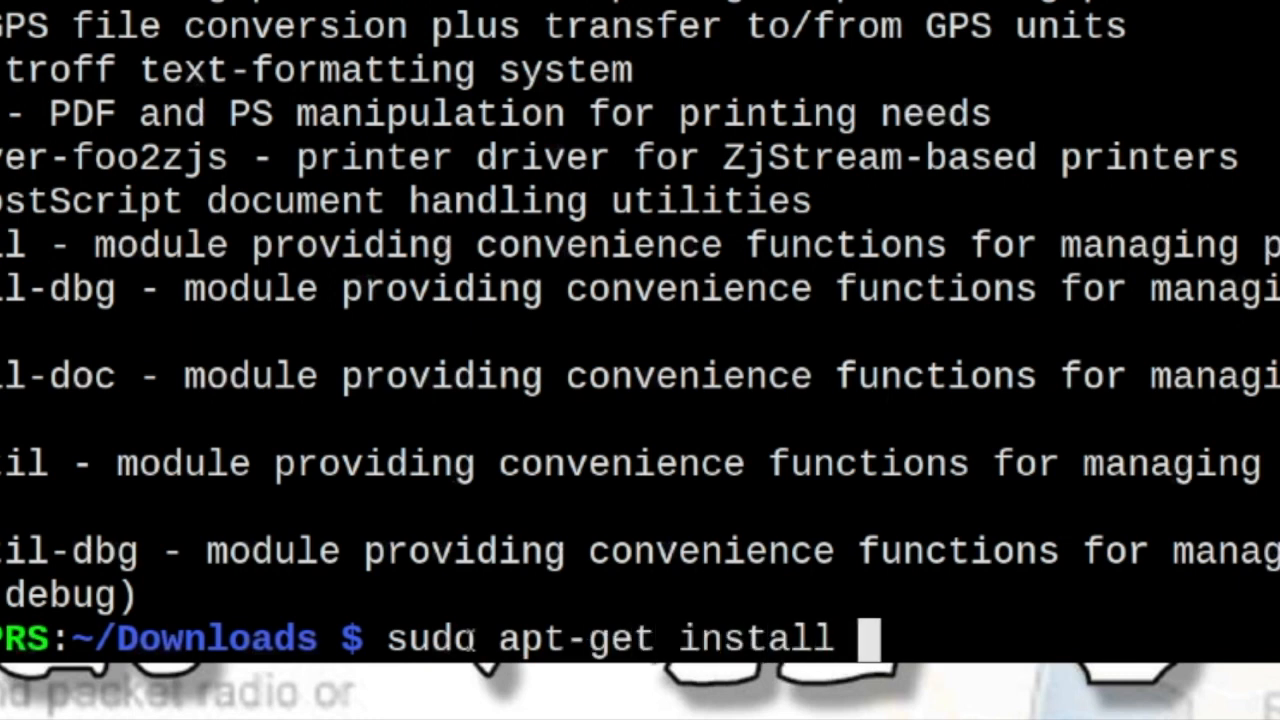
text(pyt)
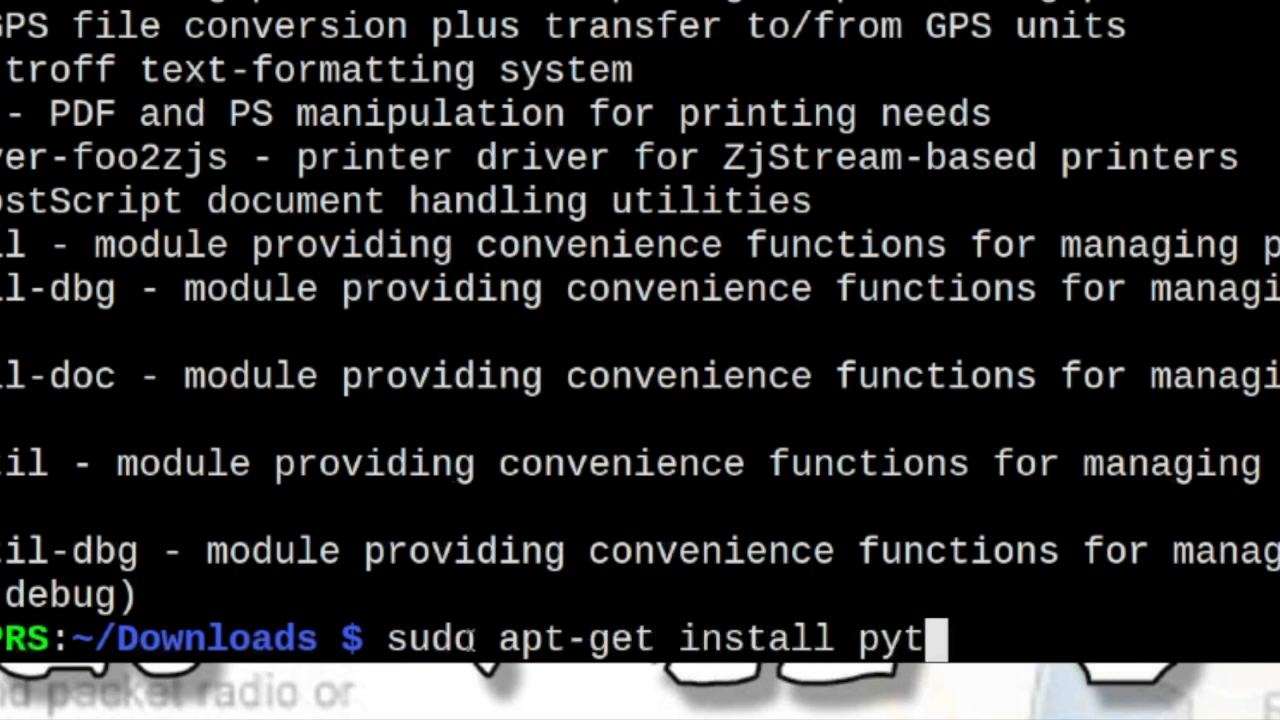
text(hon3-)
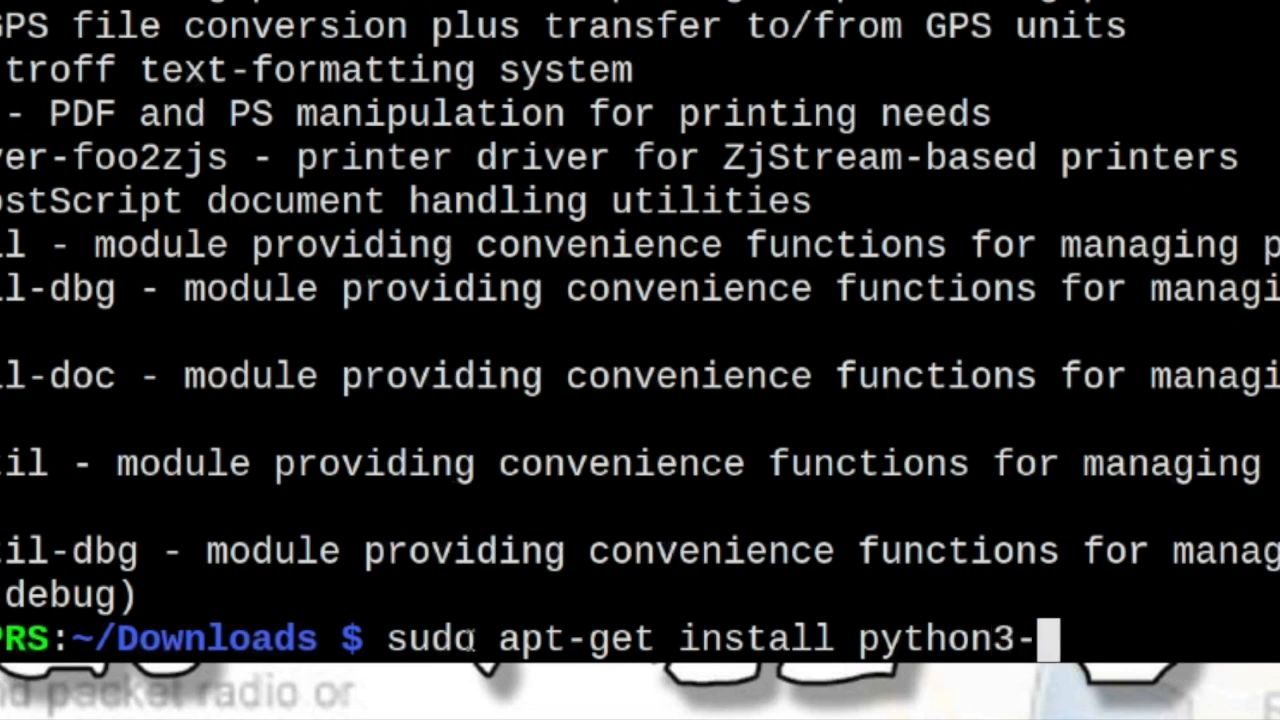
text(p)
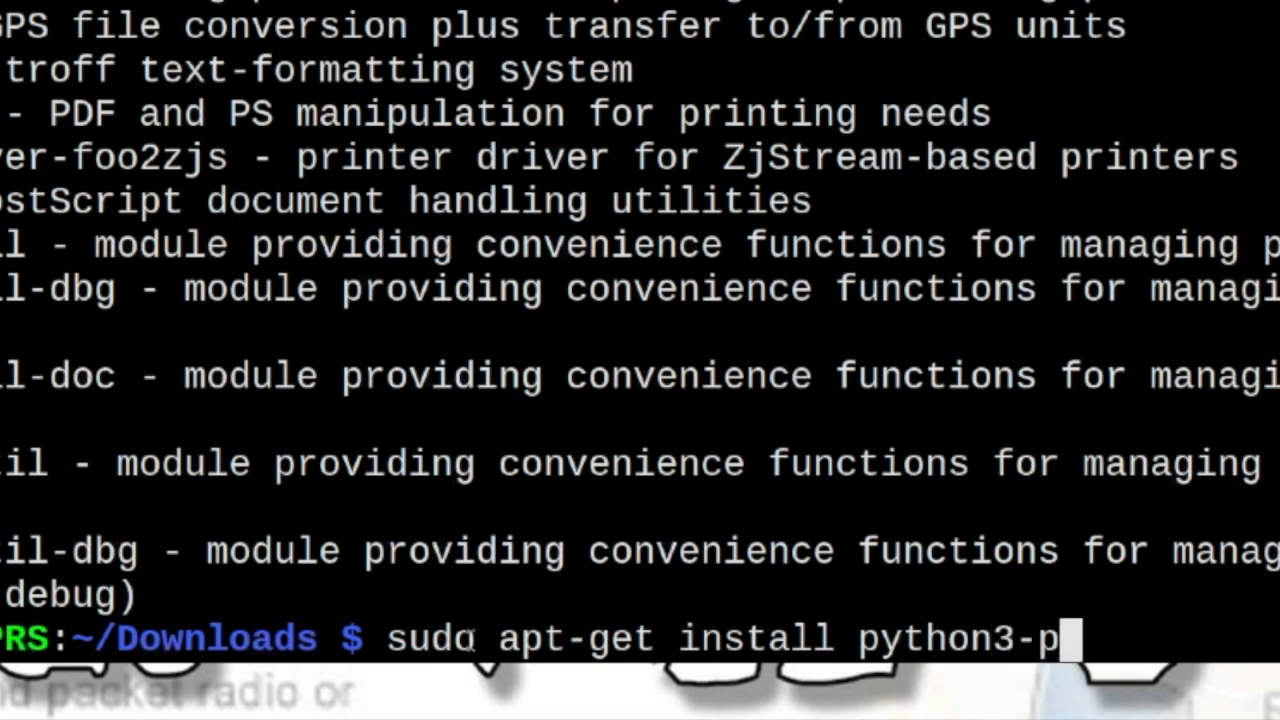
text(sutil)
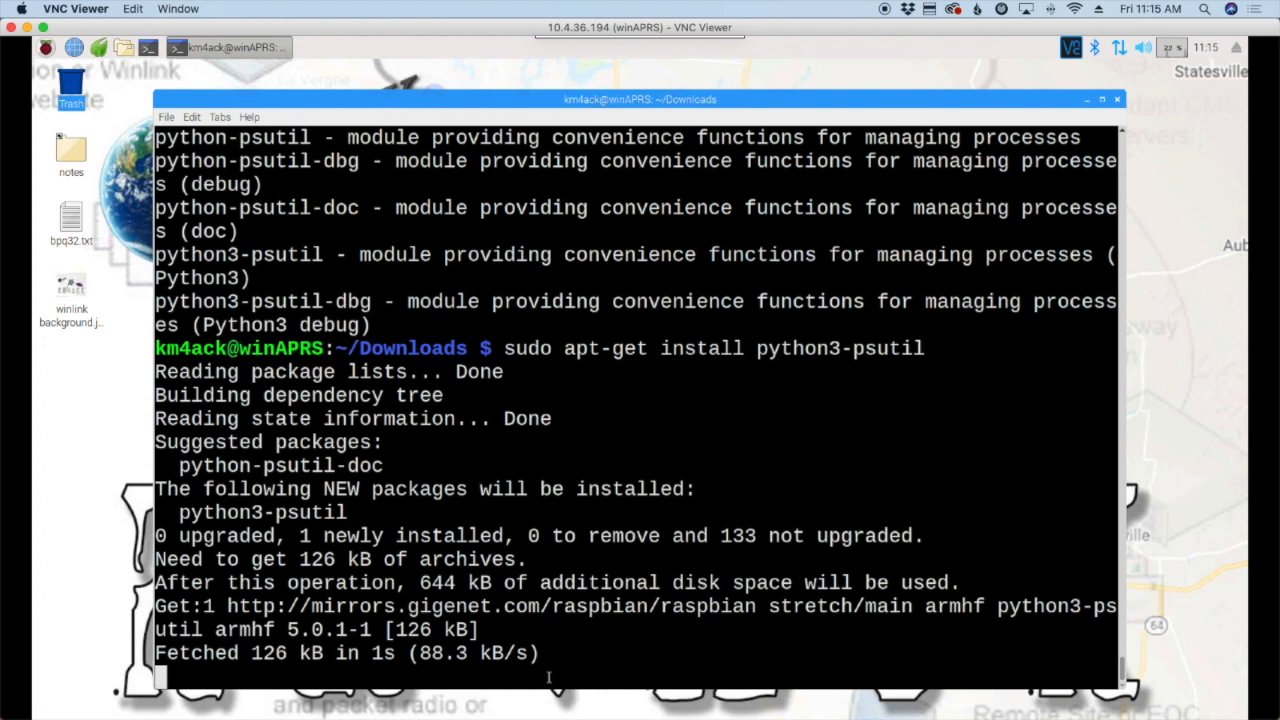
scroll(down, 3)
text(l)
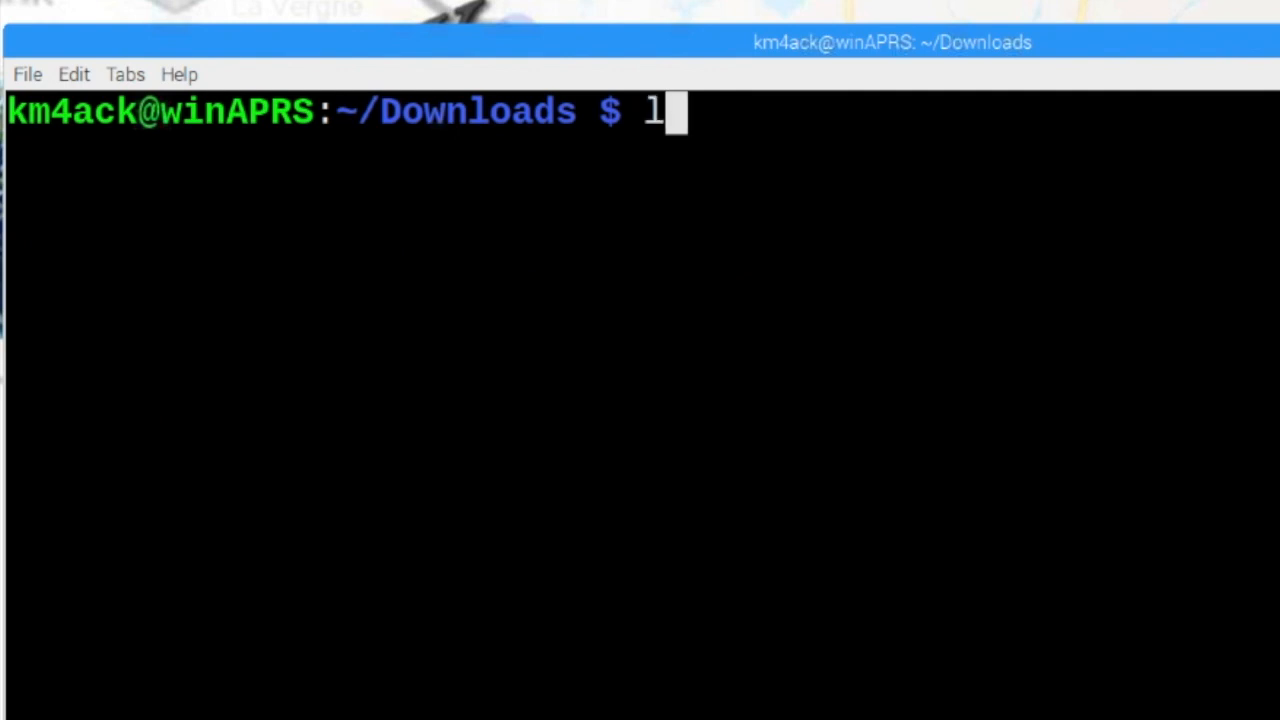
Step: List the Downloads folder, then type './apr' and Tab-complete the aprs_msgJS8Call.py name
key(Return)
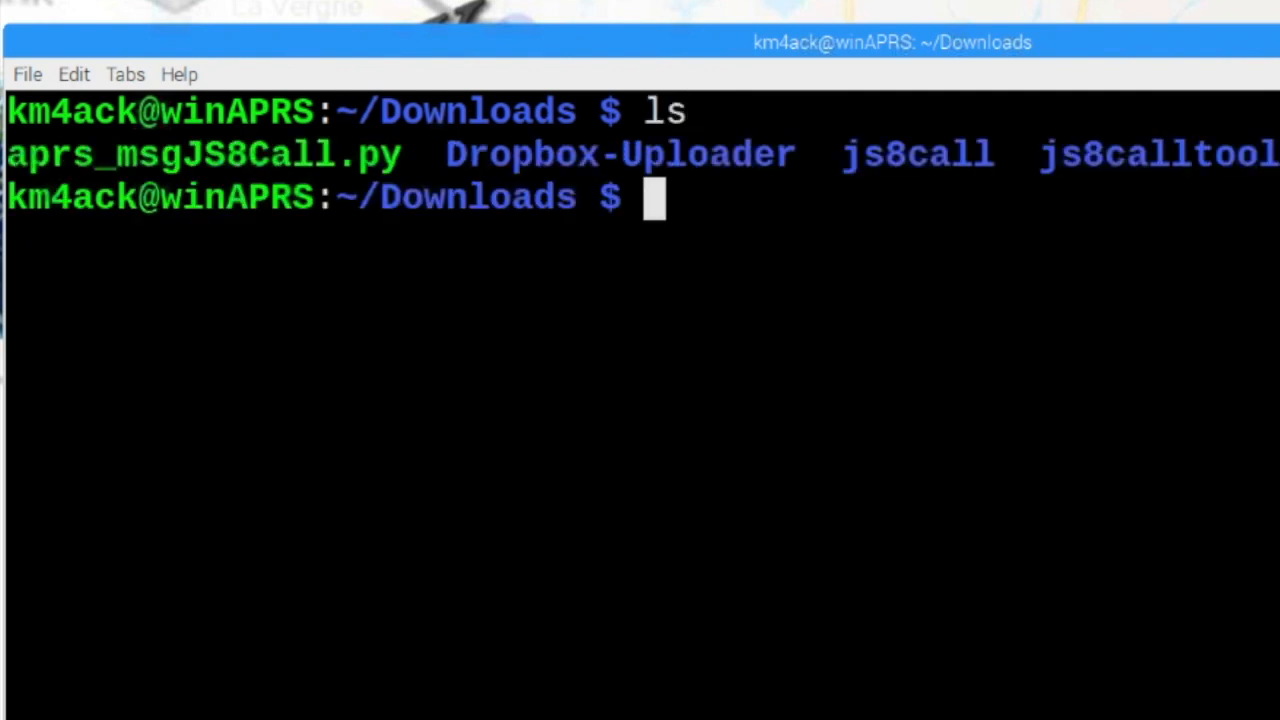
text(./)
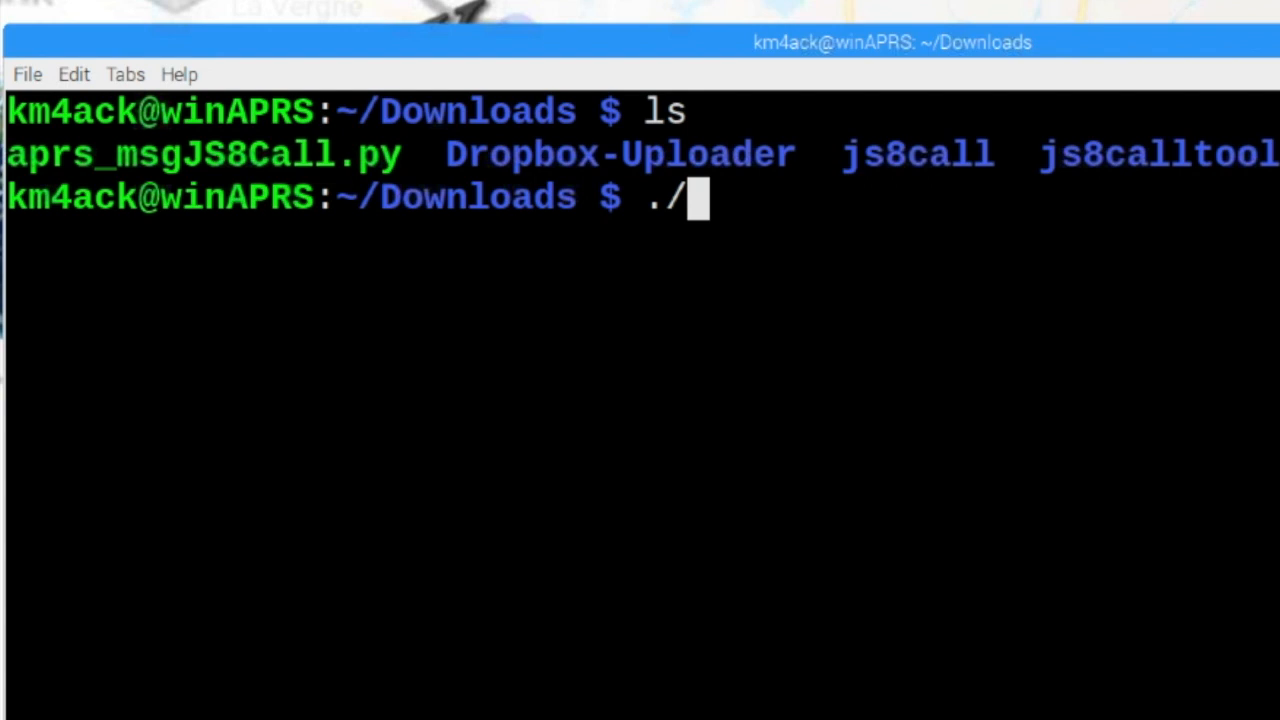
text(apr)
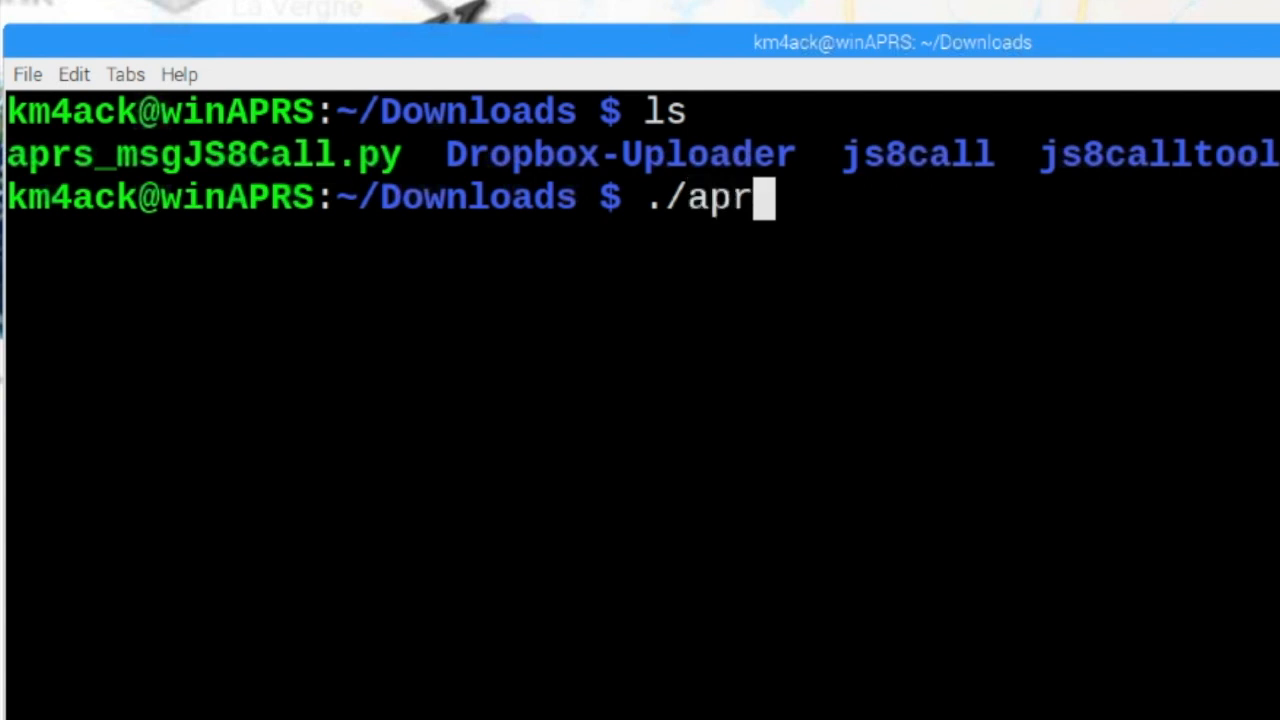
key(Tab)
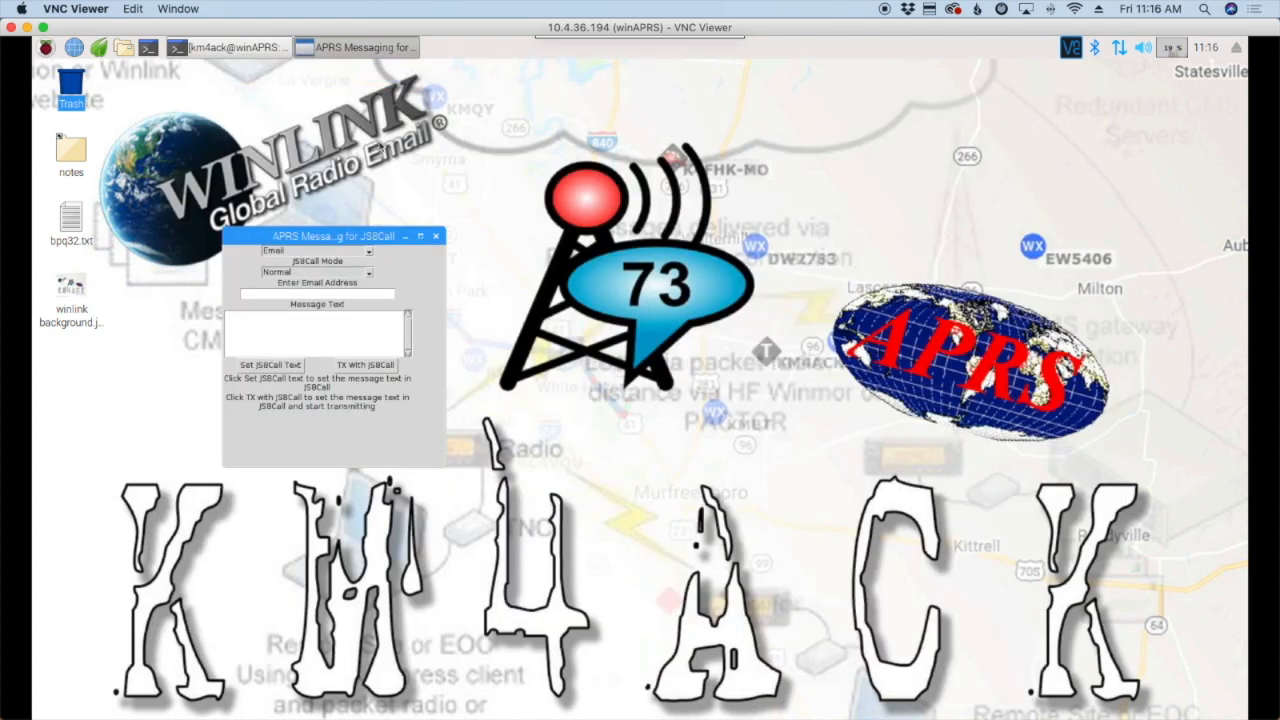
mouse_move(362, 157)
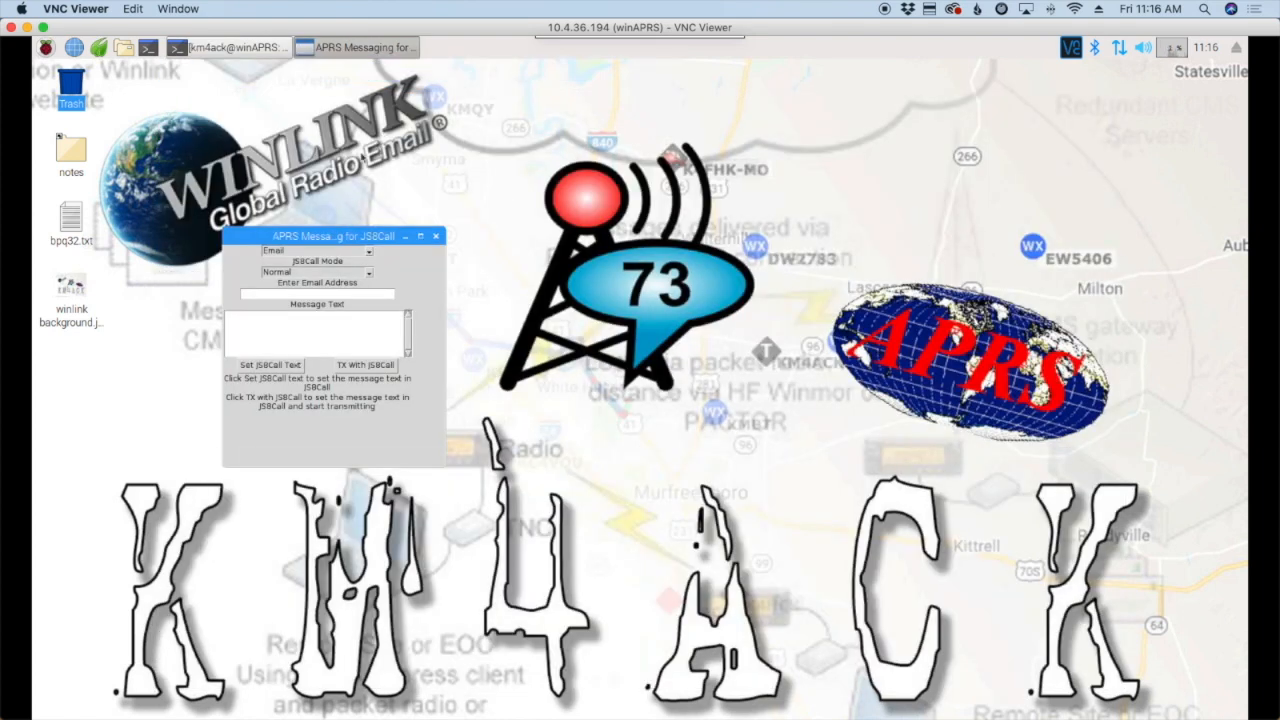